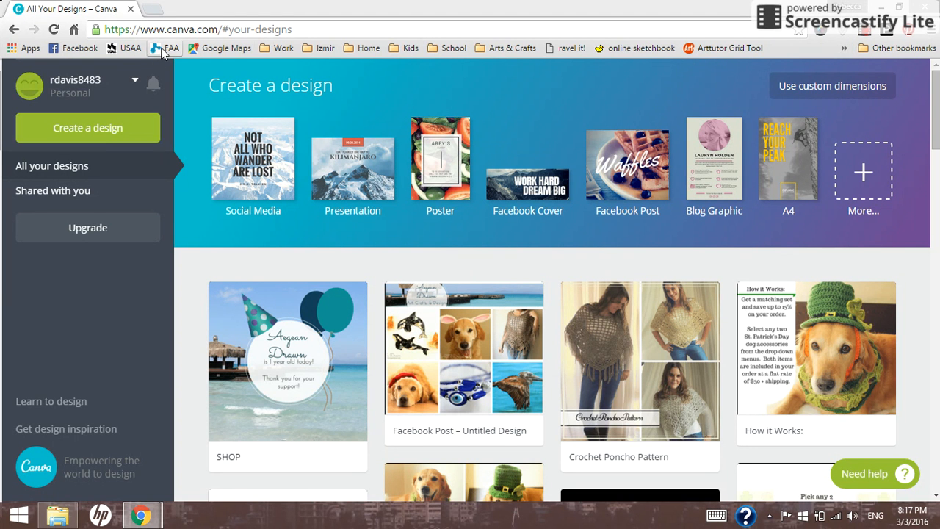
{"action": "mouse_move", "coordinate": [172, 33]}
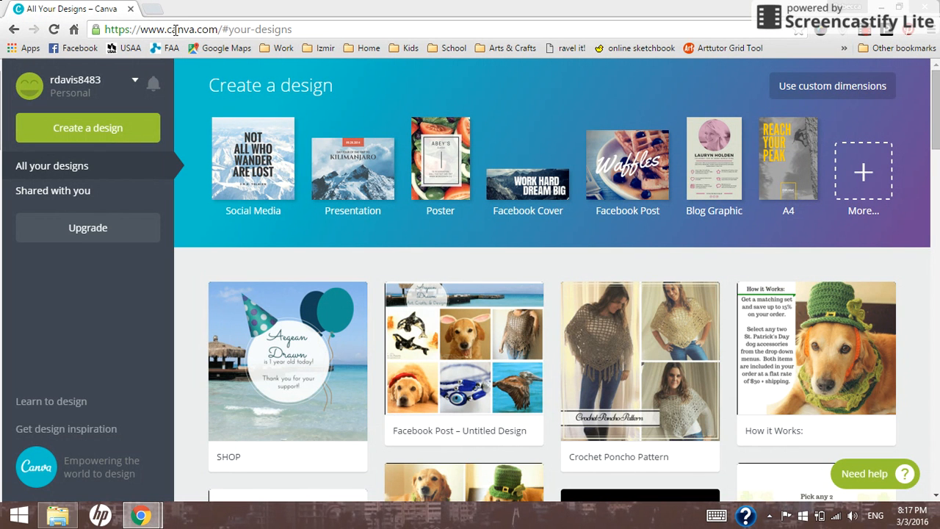
{"action": "mouse_move", "coordinate": [213, 29]}
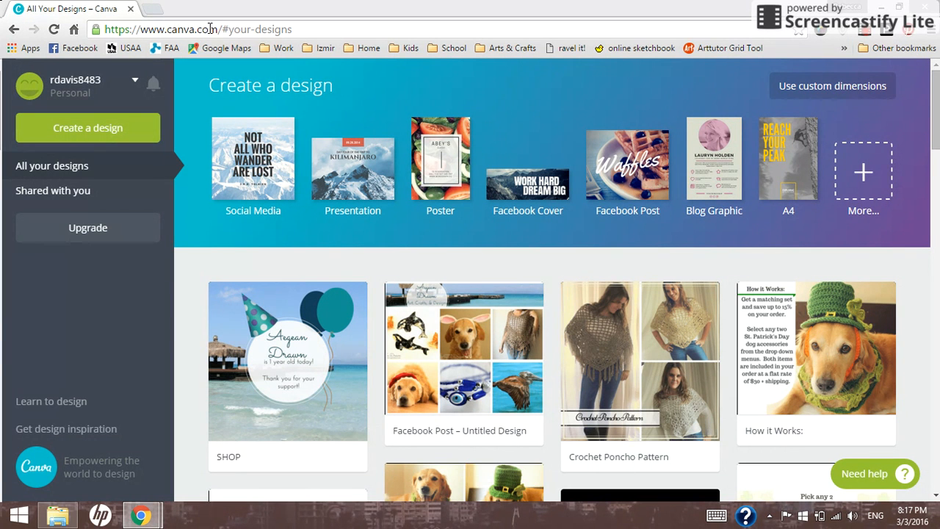
{"action": "mouse_move", "coordinate": [298, 154]}
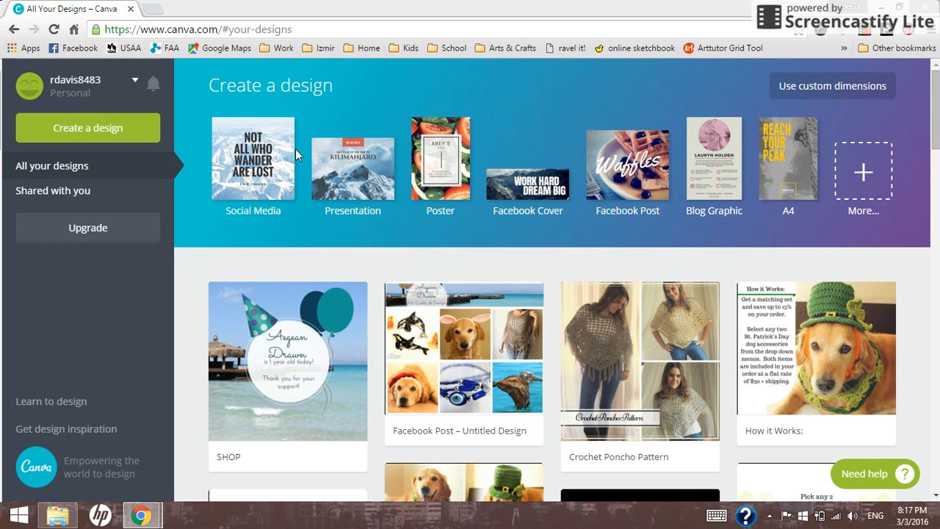
{"action": "mouse_move", "coordinate": [369, 275]}
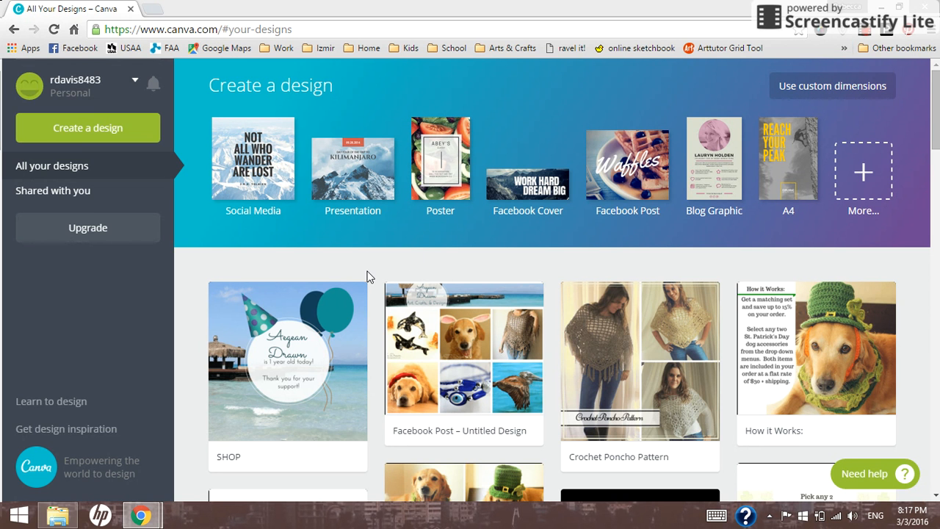
{"action": "mouse_move", "coordinate": [285, 409]}
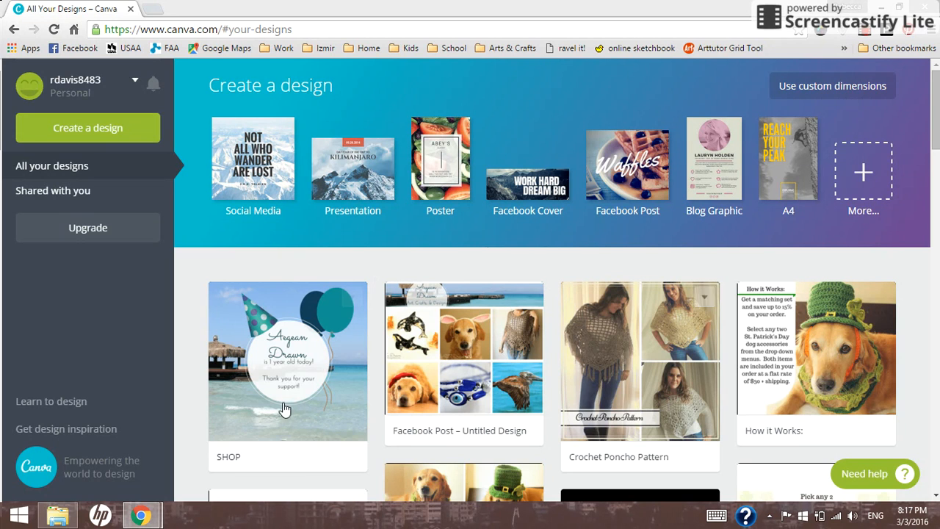
Step: Expand the More… tile to reveal every design type and browse the category groups
{"action": "scroll", "scroll_direction": "down", "scroll_amount": 3}
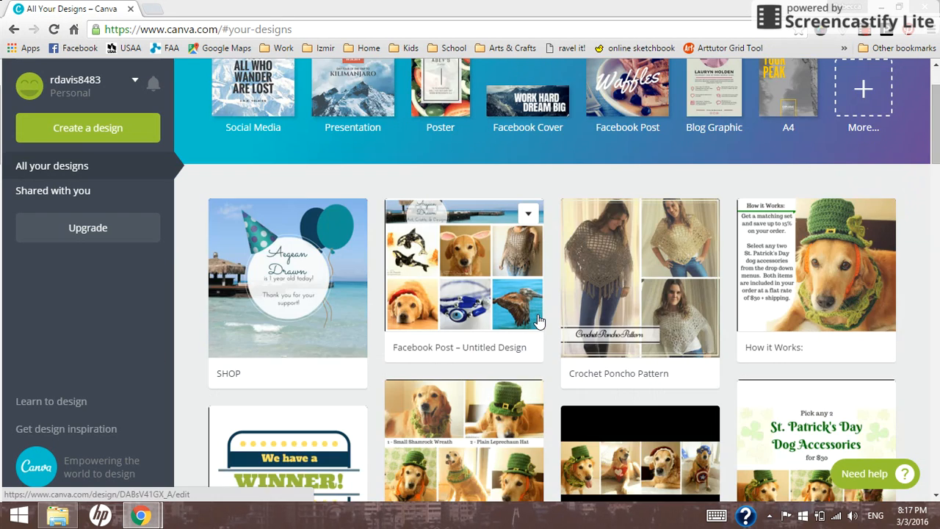
{"action": "scroll", "scroll_direction": "down", "scroll_amount": 3}
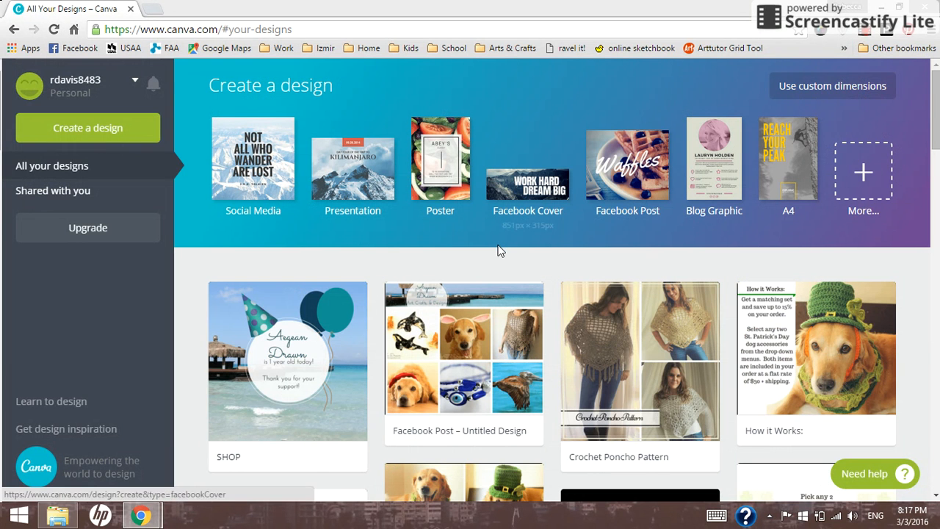
{"action": "mouse_move", "coordinate": [677, 248]}
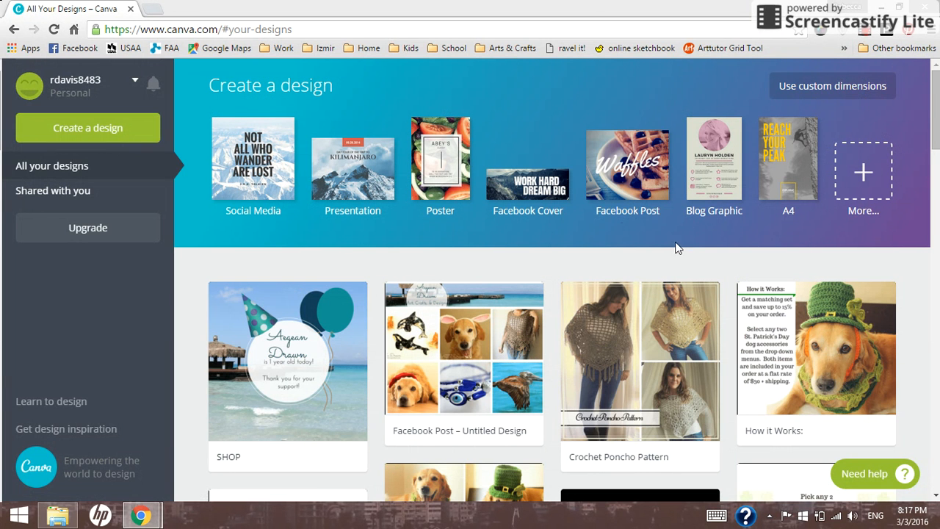
{"action": "mouse_move", "coordinate": [804, 90]}
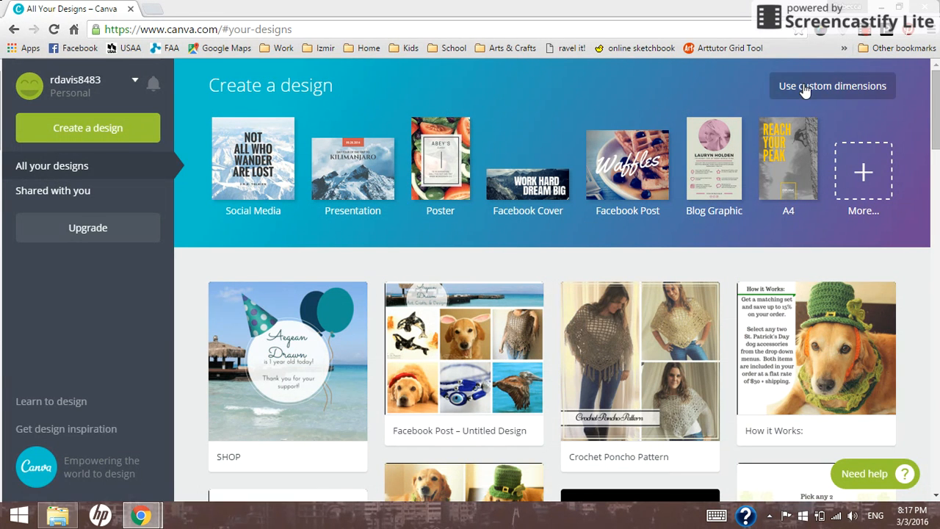
{"action": "mouse_move", "coordinate": [395, 167]}
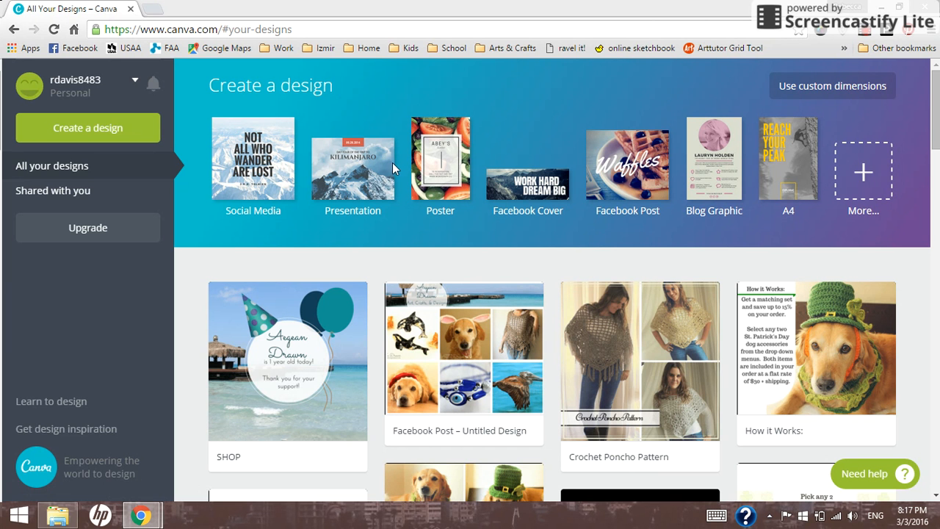
{"action": "mouse_move", "coordinate": [493, 159]}
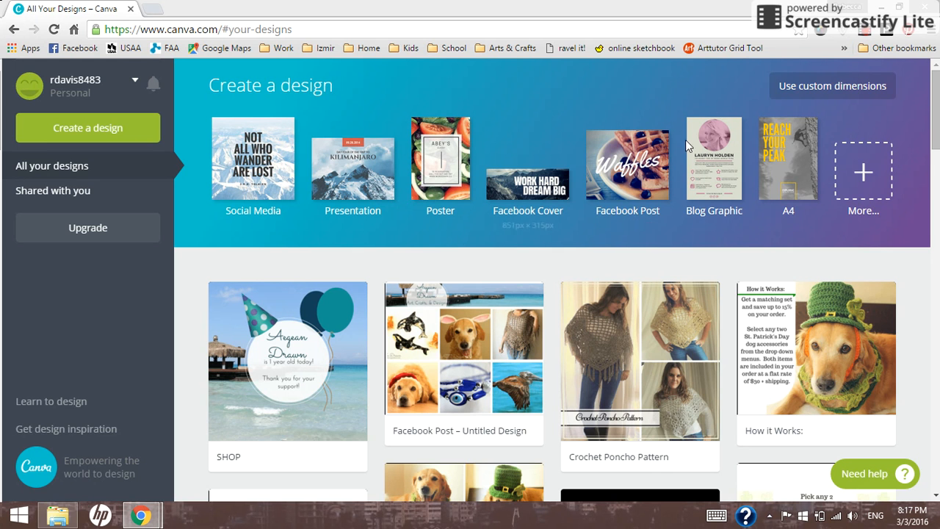
{"action": "mouse_move", "coordinate": [852, 169]}
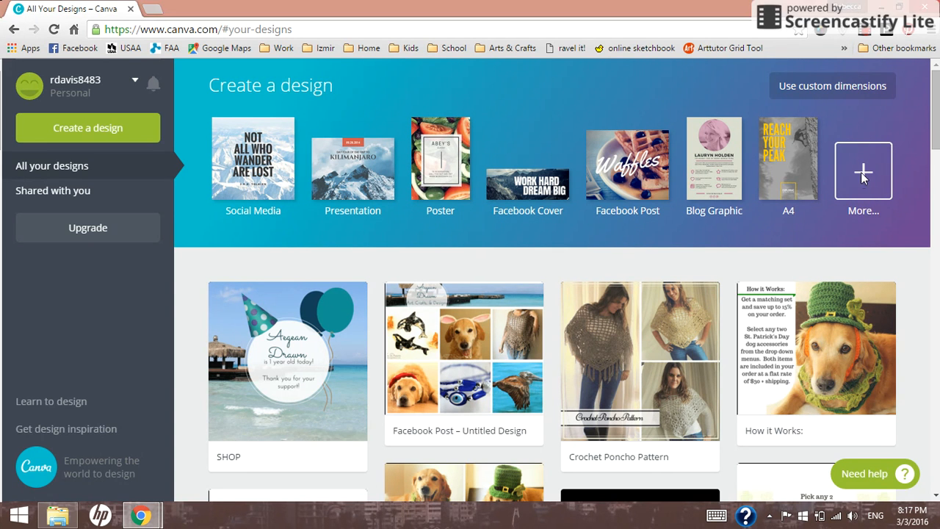
{"action": "left_click", "coordinate": [863, 170]}
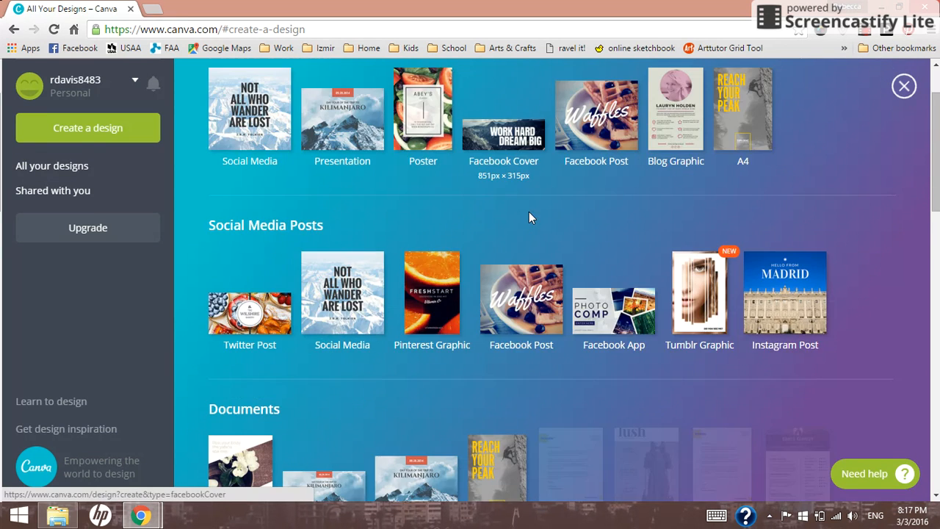
{"action": "scroll", "scroll_direction": "down", "scroll_amount": 3}
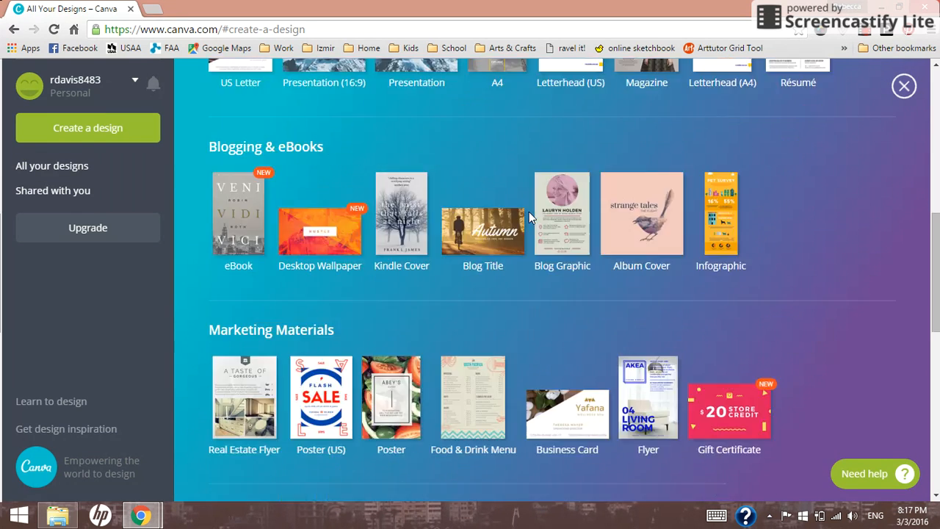
{"action": "scroll", "scroll_direction": "down", "scroll_amount": 3}
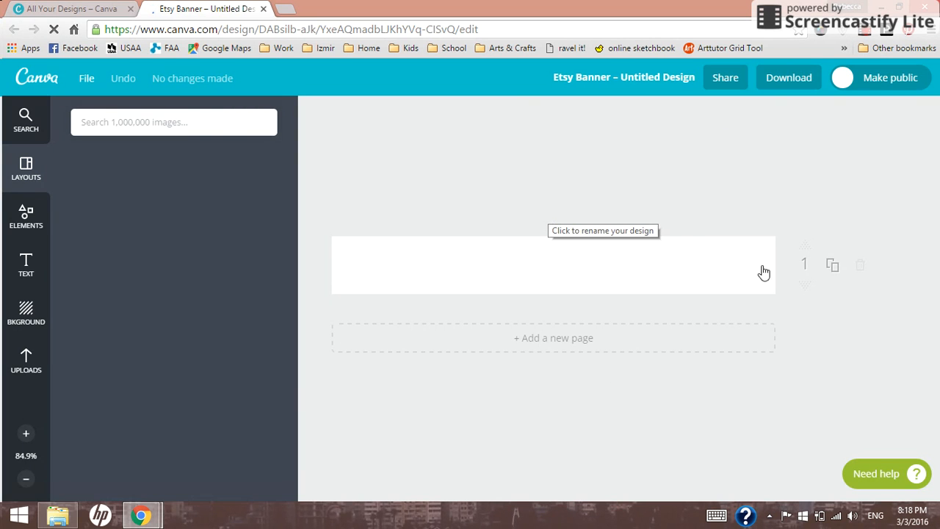
{"action": "mouse_move", "coordinate": [581, 418]}
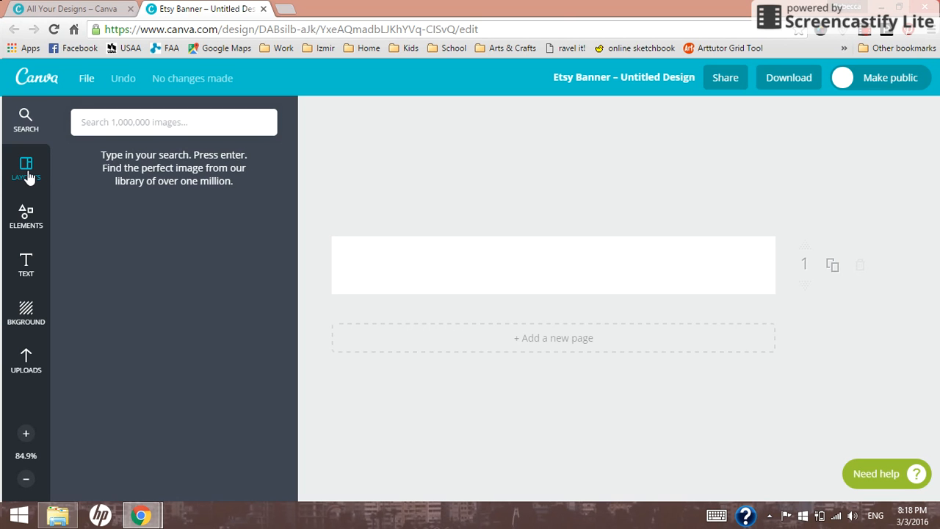
Step: Switch the sidebar to Layouts and browse the ready-made Etsy banner layouts
{"action": "left_click", "coordinate": [26, 165]}
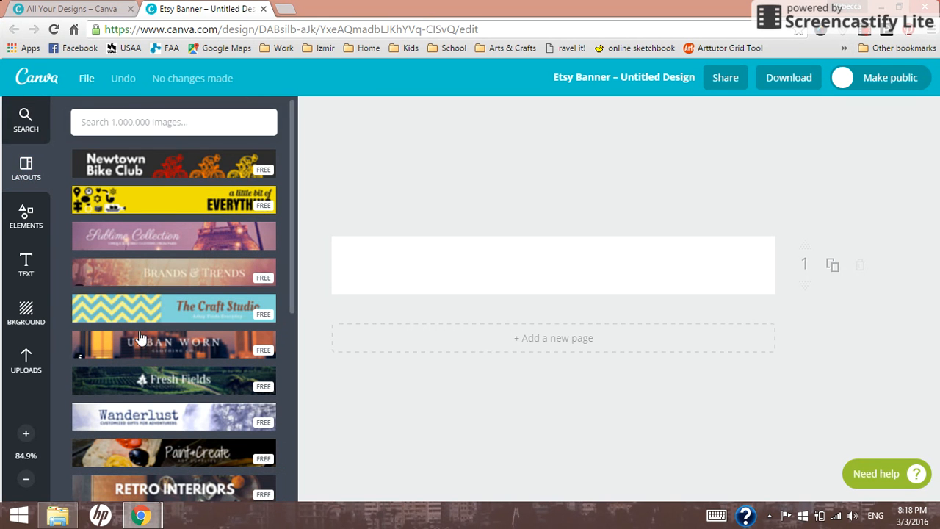
{"action": "scroll", "scroll_direction": "down", "scroll_amount": 3}
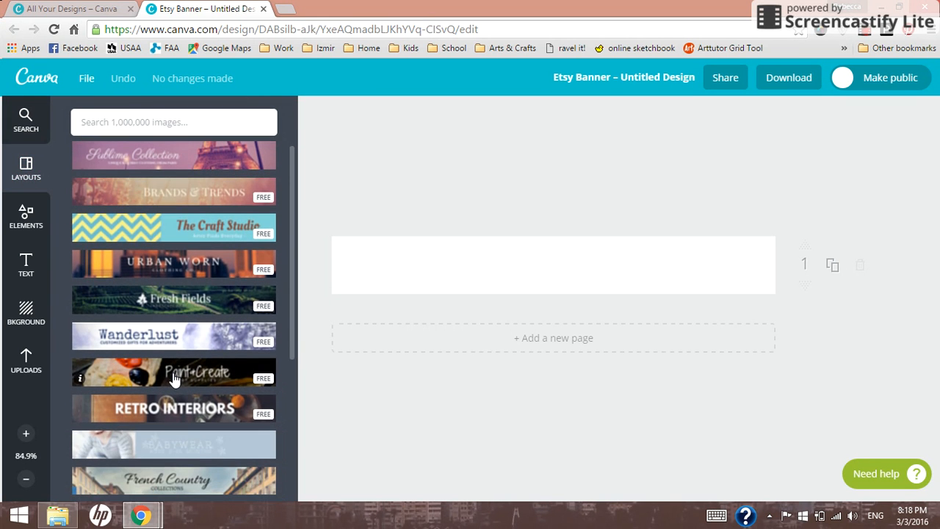
{"action": "mouse_move", "coordinate": [176, 343]}
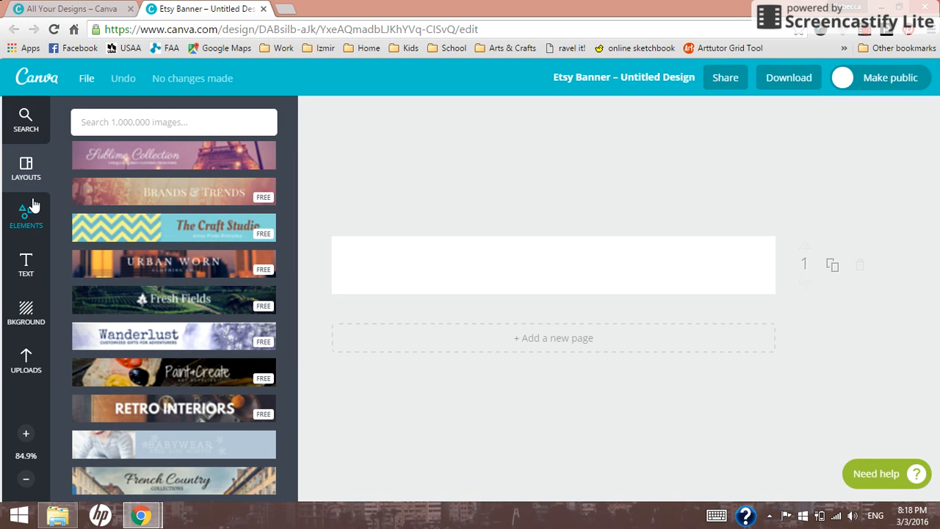
{"action": "left_click", "coordinate": [27, 213]}
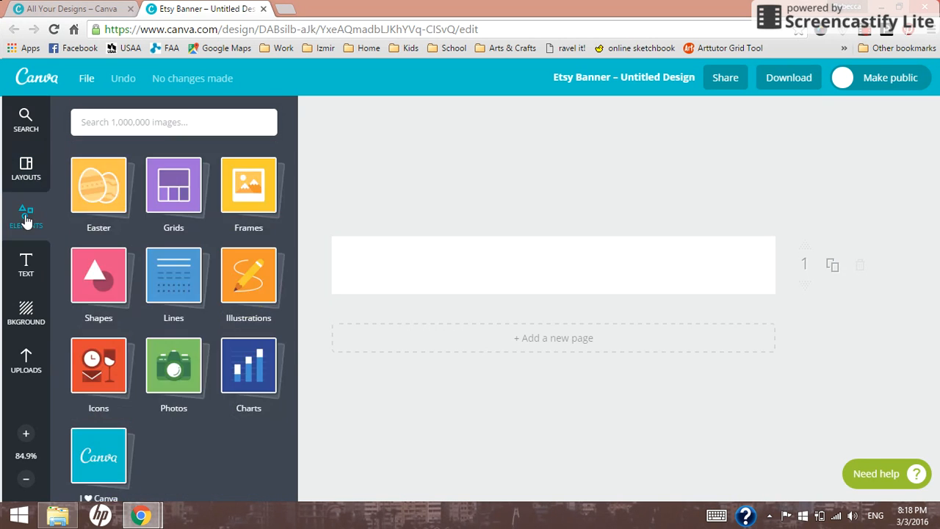
{"action": "mouse_move", "coordinate": [175, 288]}
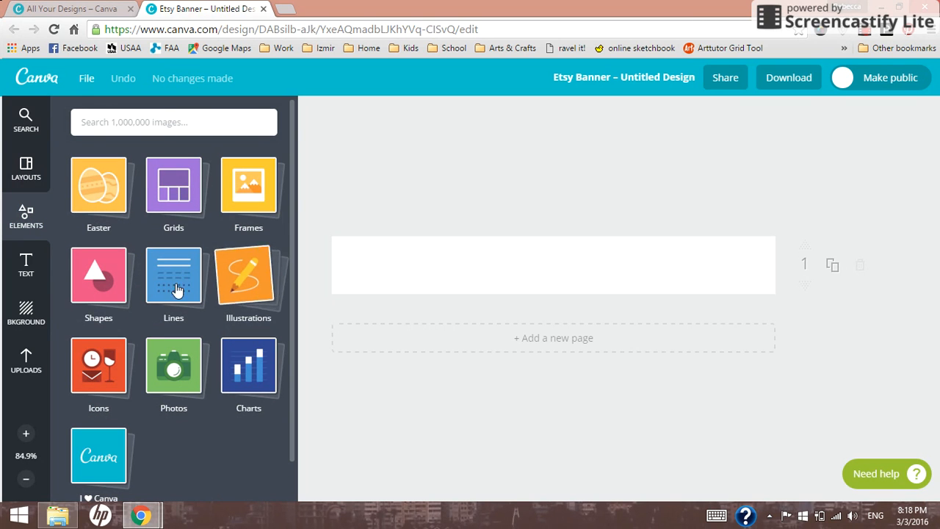
{"action": "mouse_move", "coordinate": [209, 385]}
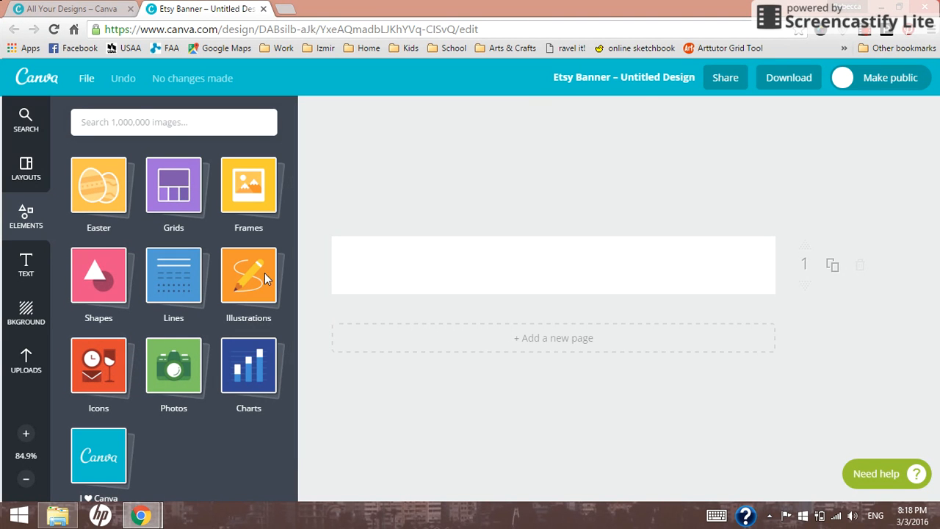
{"action": "mouse_move", "coordinate": [99, 276]}
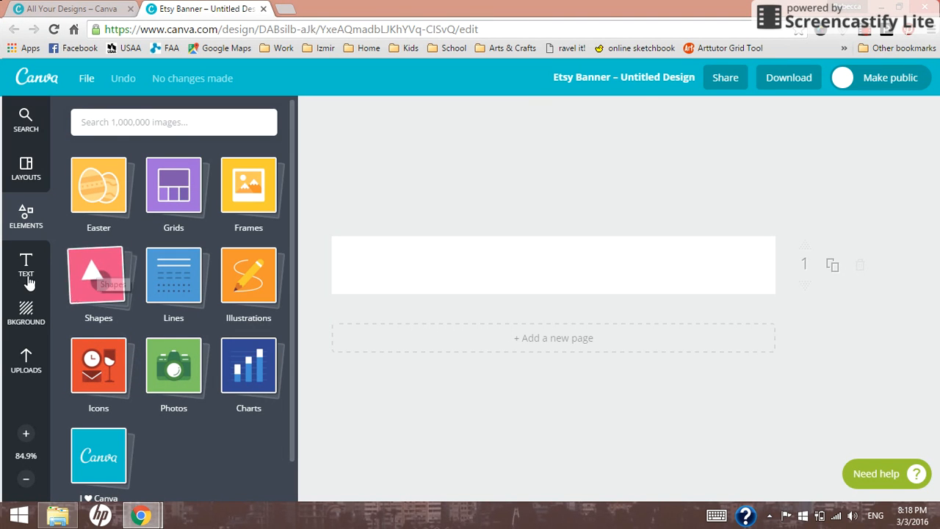
{"action": "left_click", "coordinate": [26, 265]}
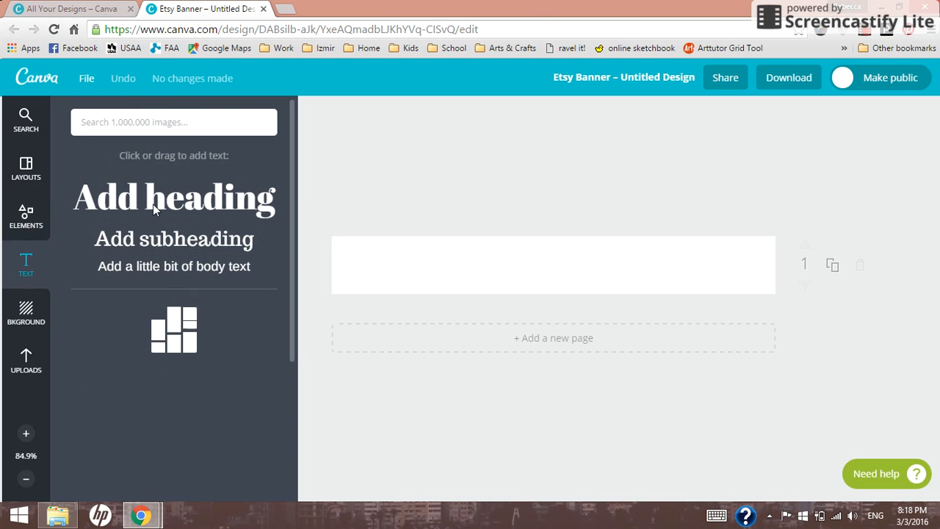
{"action": "scroll", "scroll_direction": "down", "scroll_amount": 3}
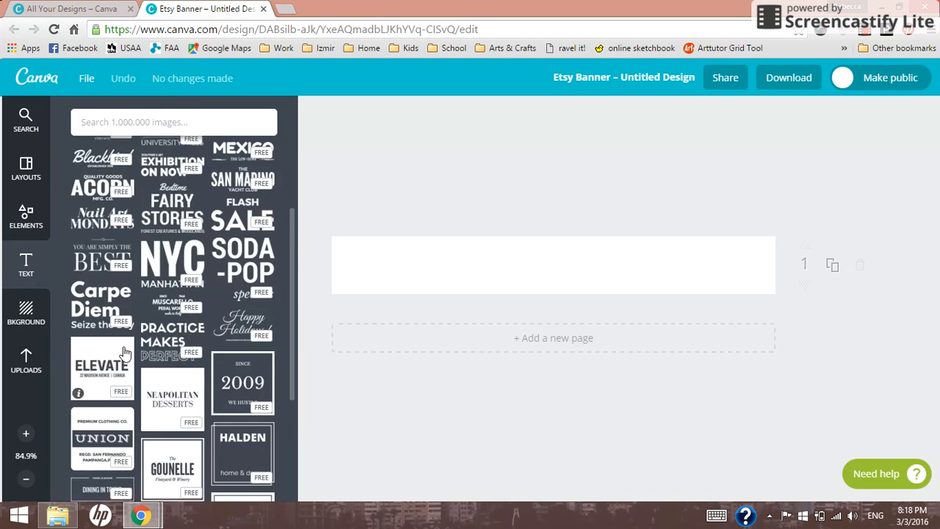
{"action": "scroll", "scroll_direction": "down", "scroll_amount": 3}
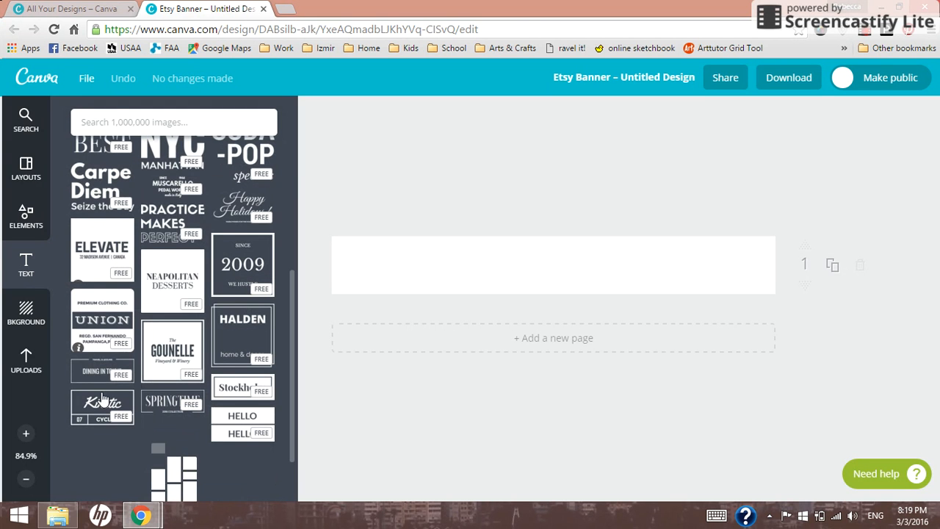
{"action": "scroll", "scroll_direction": "down", "scroll_amount": 3}
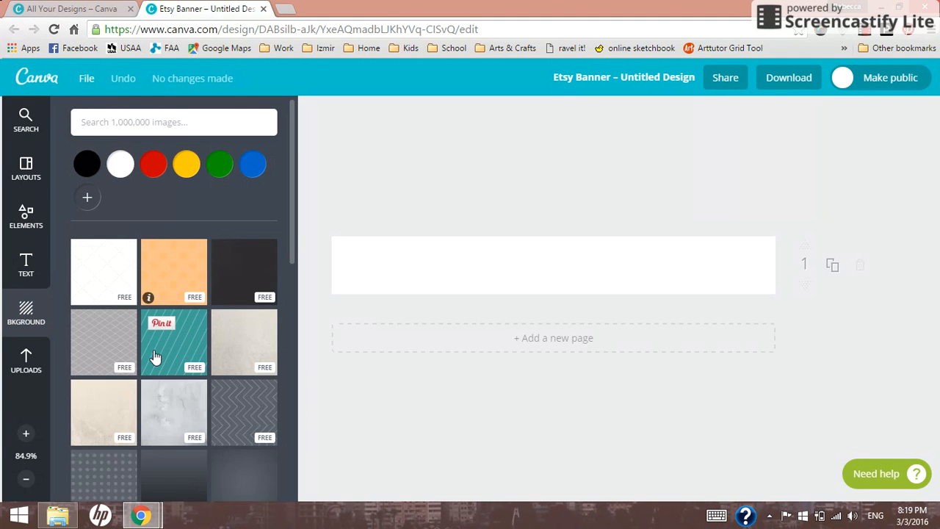
Step: Scroll the Background list down past the patterns to the paid photo textures
{"action": "scroll", "scroll_direction": "down", "scroll_amount": 3}
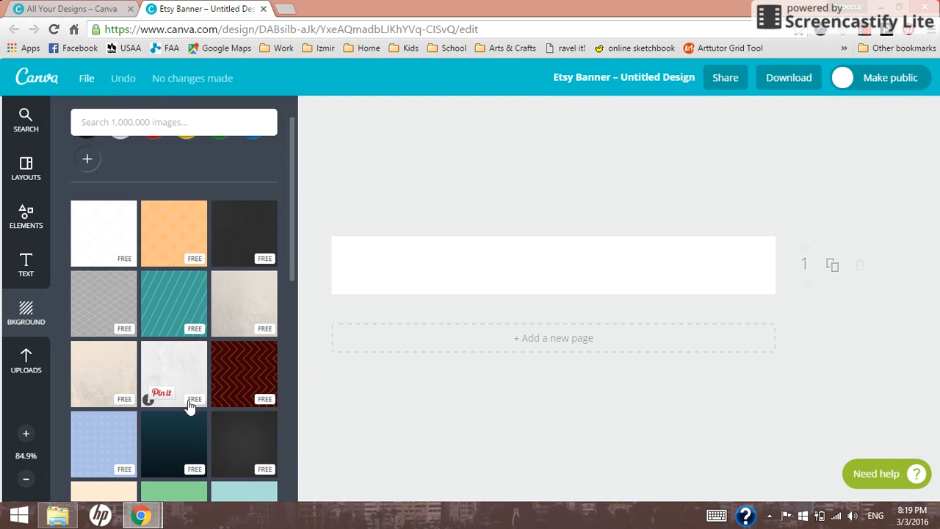
{"action": "scroll", "scroll_direction": "down", "scroll_amount": 3}
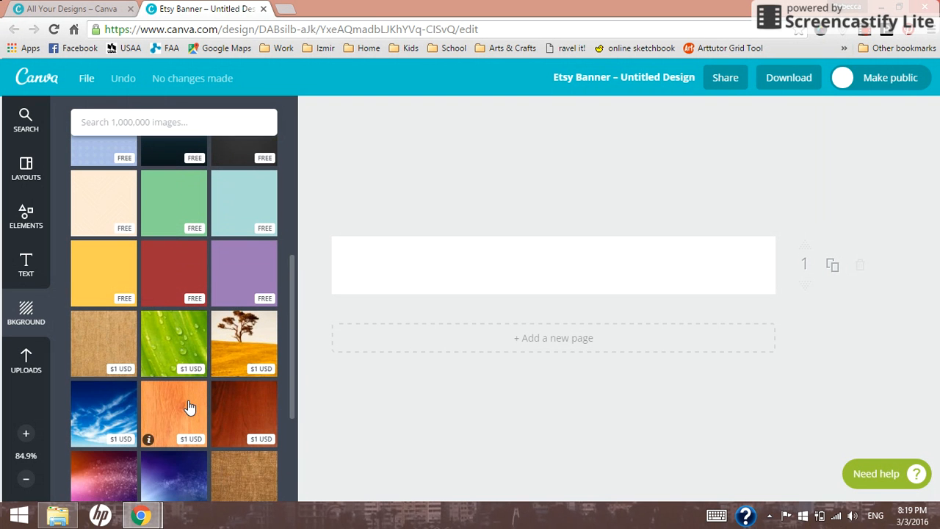
{"action": "scroll", "scroll_direction": "down", "scroll_amount": 3}
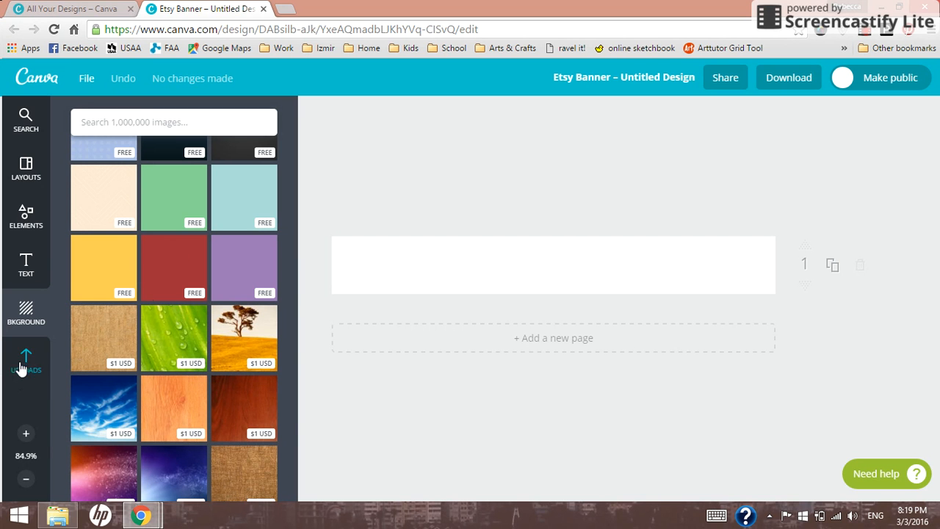
Step: Show the Uploads section and browse the user's own uploaded photos
{"action": "left_click", "coordinate": [25, 357]}
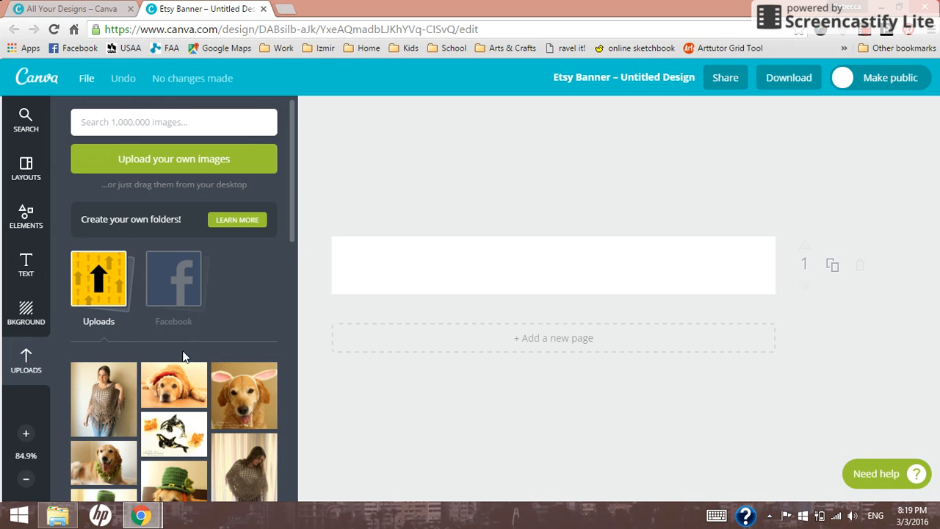
{"action": "scroll", "scroll_direction": "down", "scroll_amount": 3}
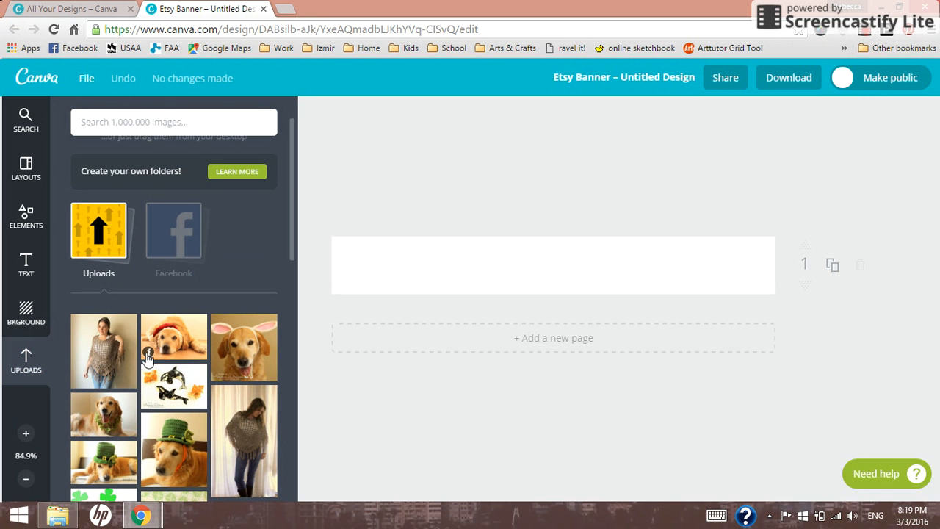
{"action": "scroll", "scroll_direction": "down", "scroll_amount": 3}
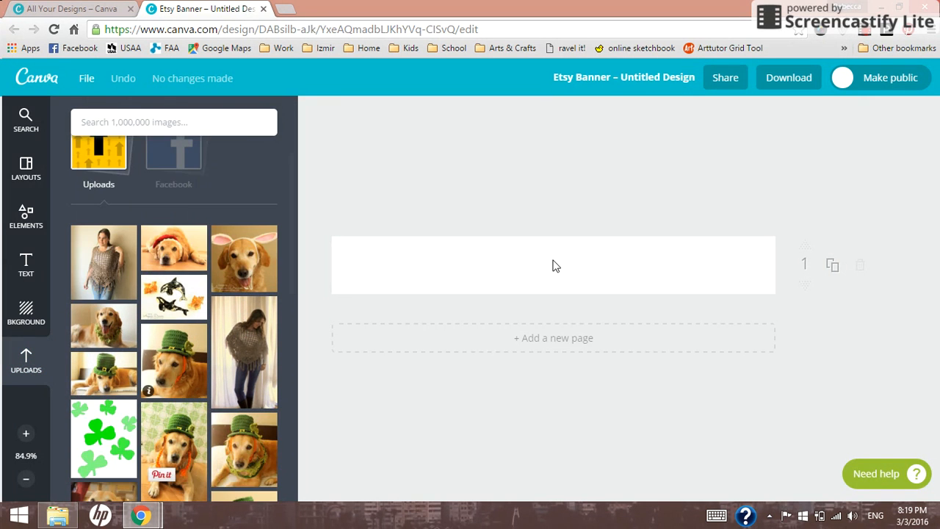
{"action": "mouse_move", "coordinate": [385, 265]}
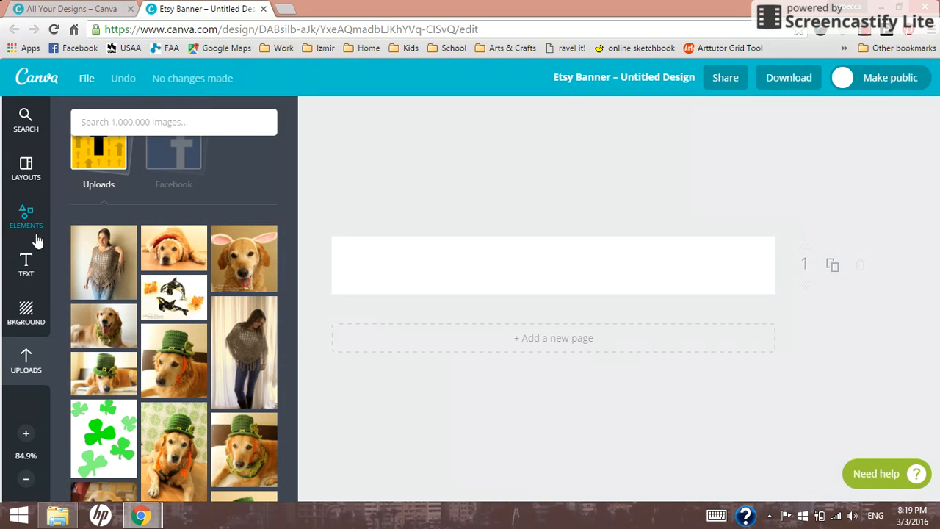
{"action": "mouse_move", "coordinate": [30, 219]}
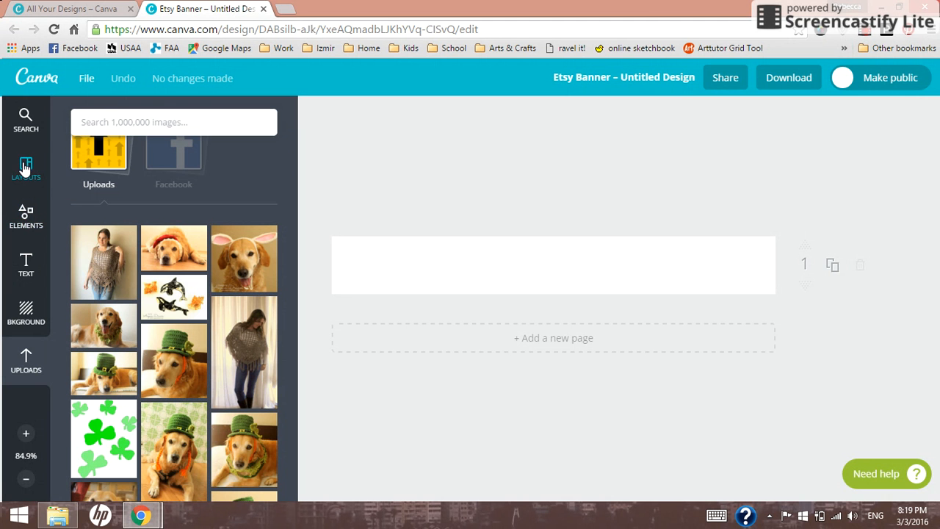
Step: Return to the Layouts list and browse the banner layouts again
{"action": "left_click", "coordinate": [26, 169]}
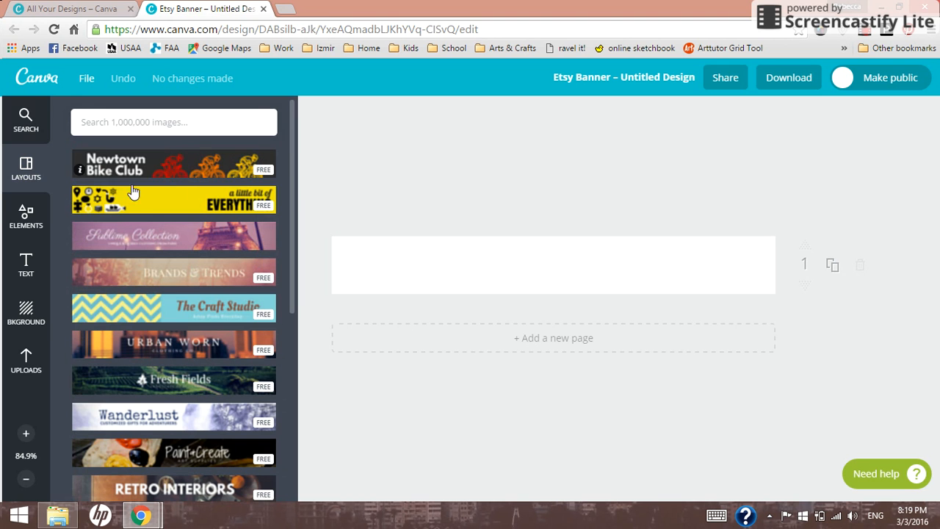
{"action": "mouse_move", "coordinate": [198, 406]}
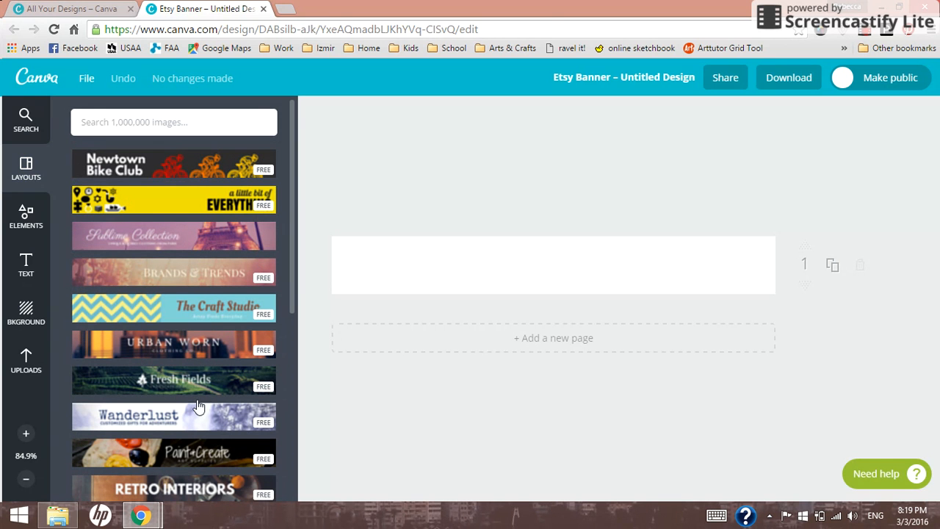
{"action": "mouse_move", "coordinate": [248, 212]}
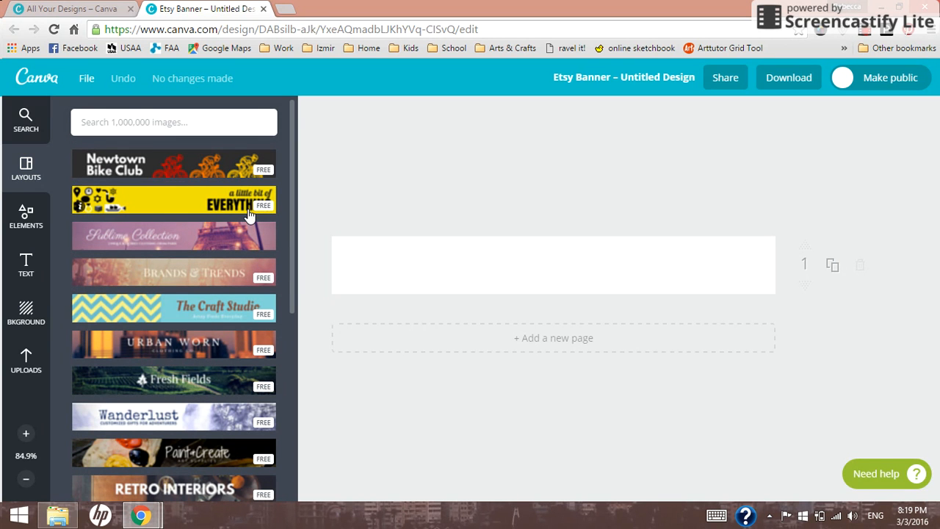
{"action": "mouse_move", "coordinate": [246, 293]}
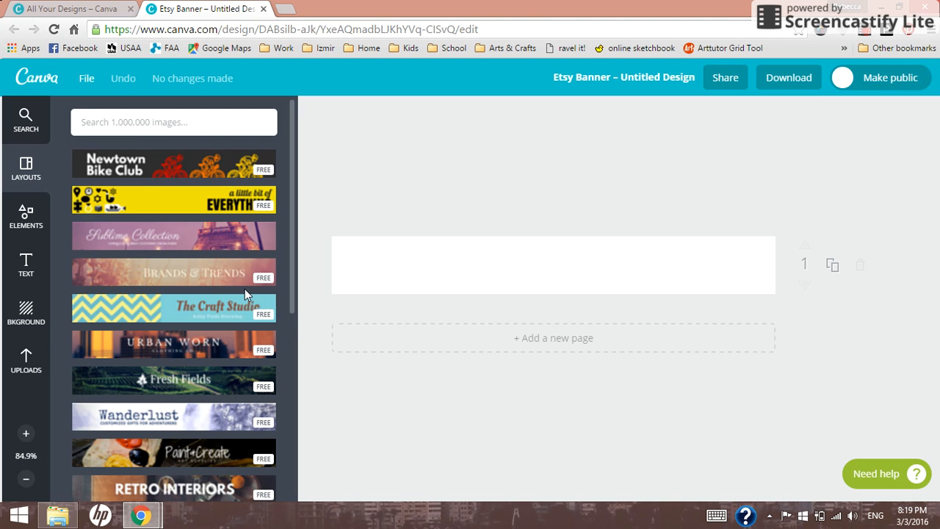
{"action": "scroll", "scroll_direction": "down", "scroll_amount": 3}
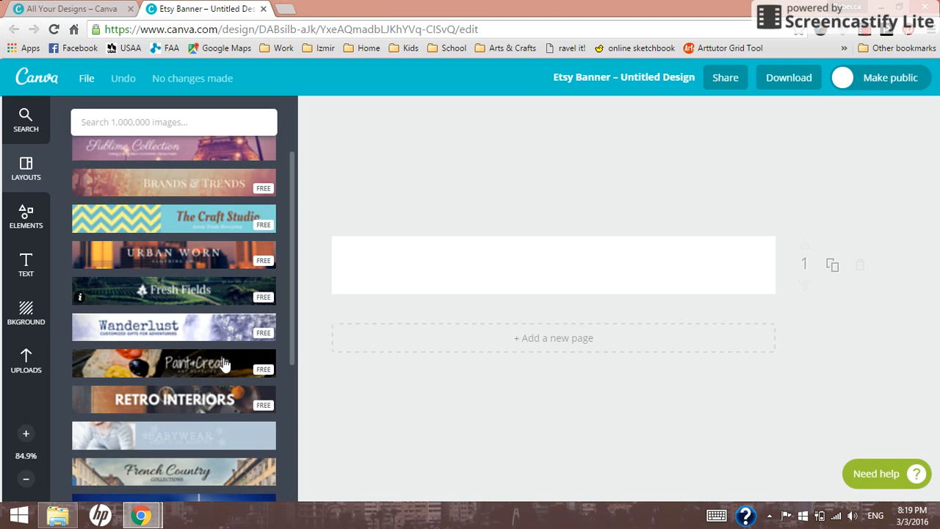
{"action": "mouse_move", "coordinate": [199, 371]}
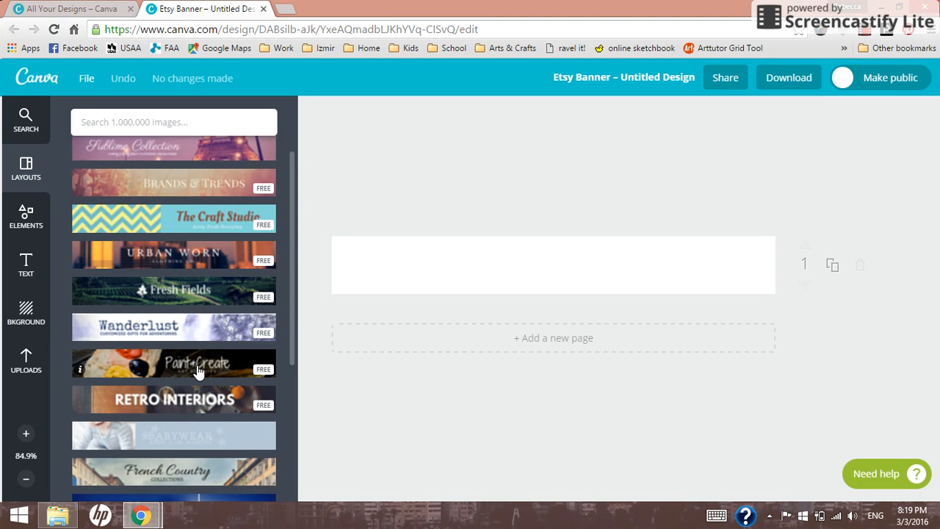
{"action": "mouse_move", "coordinate": [150, 378]}
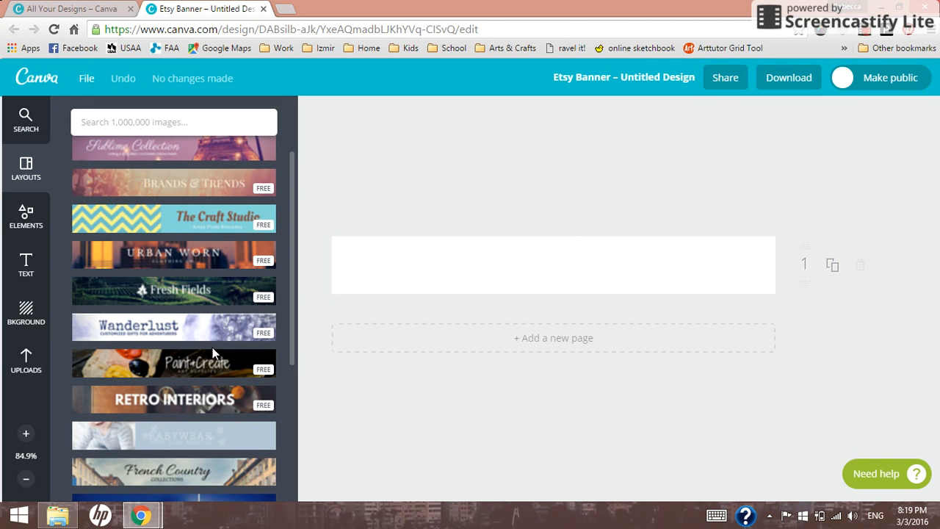
Step: Apply the Paint+Create layout and retitle it 'Aegean Drawn'
{"action": "left_click", "coordinate": [174, 363]}
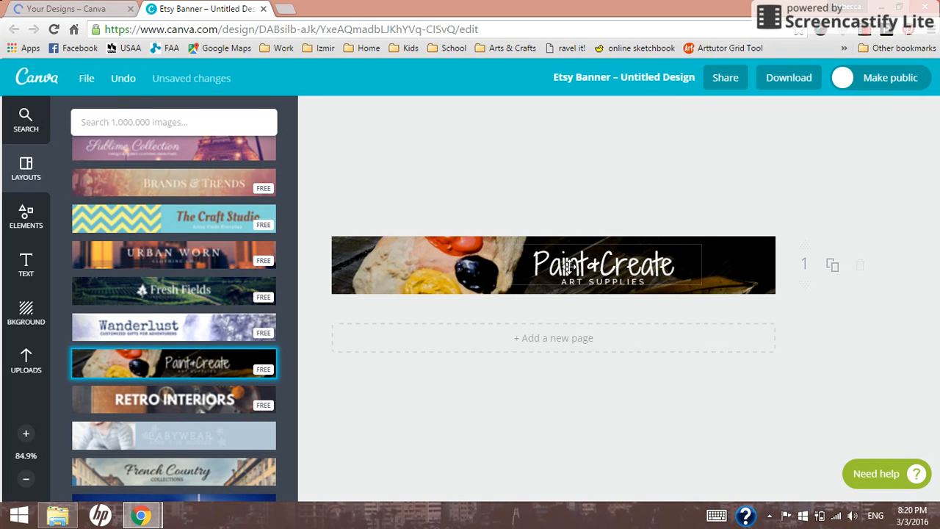
{"action": "left_click", "coordinate": [602, 264]}
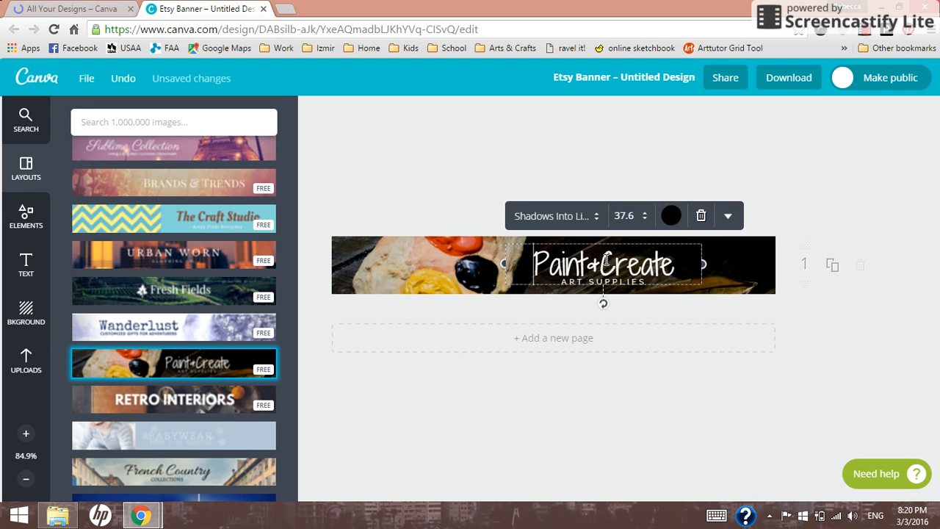
{"action": "double_click", "coordinate": [602, 263]}
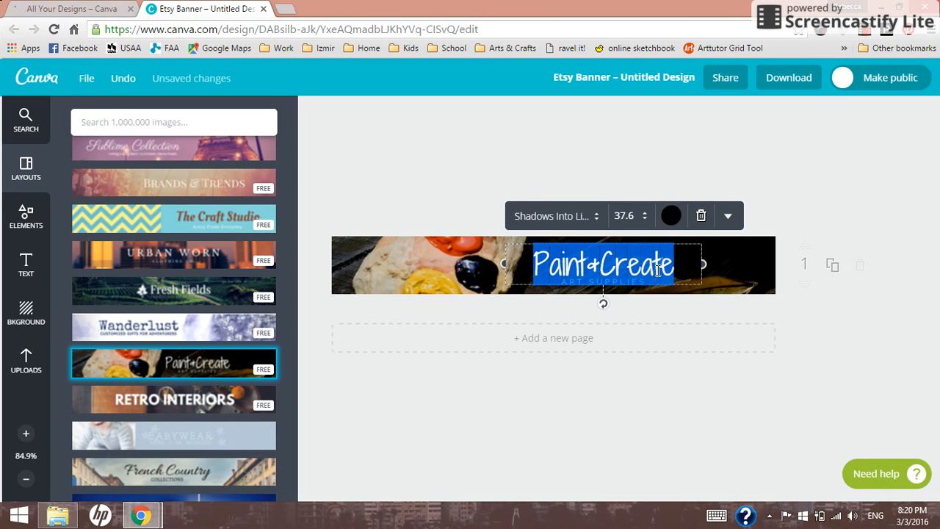
{"action": "left_click", "coordinate": [671, 215]}
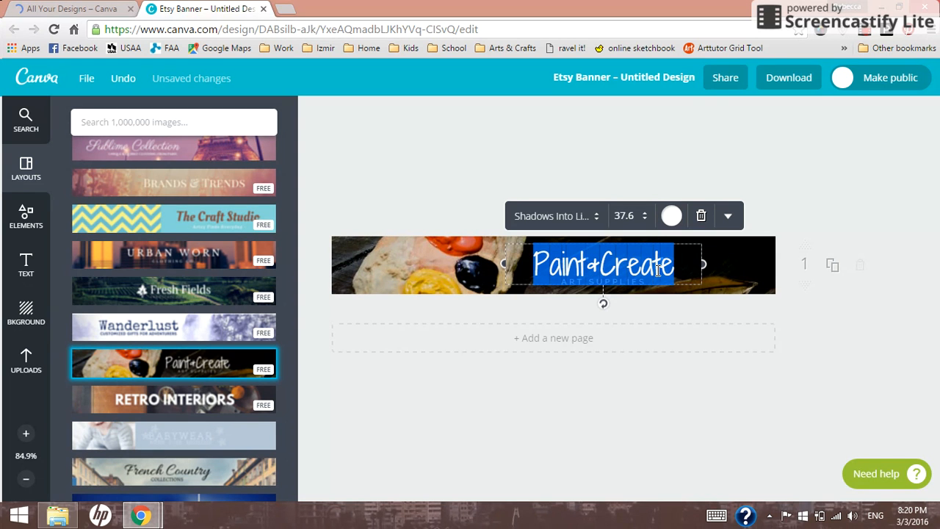
{"action": "type", "text": "Aegean Drawn"}
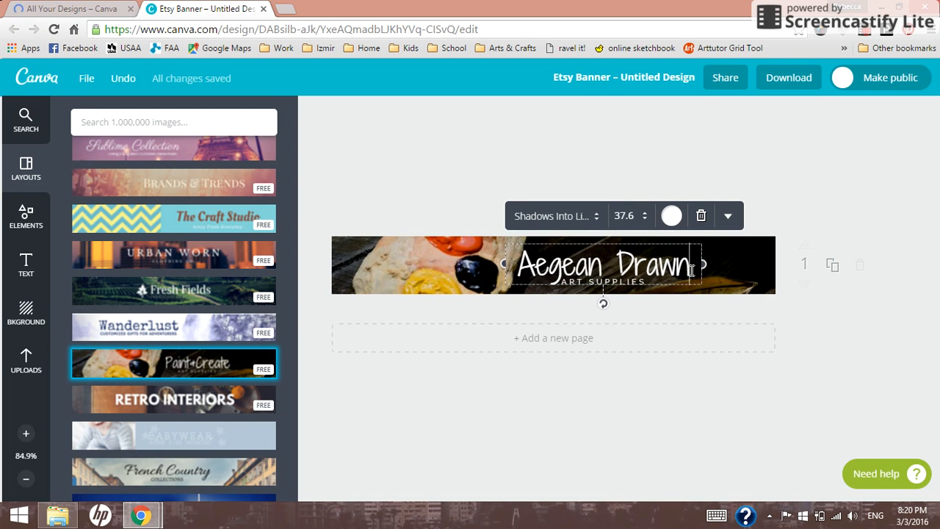
{"action": "mouse_move", "coordinate": [642, 322]}
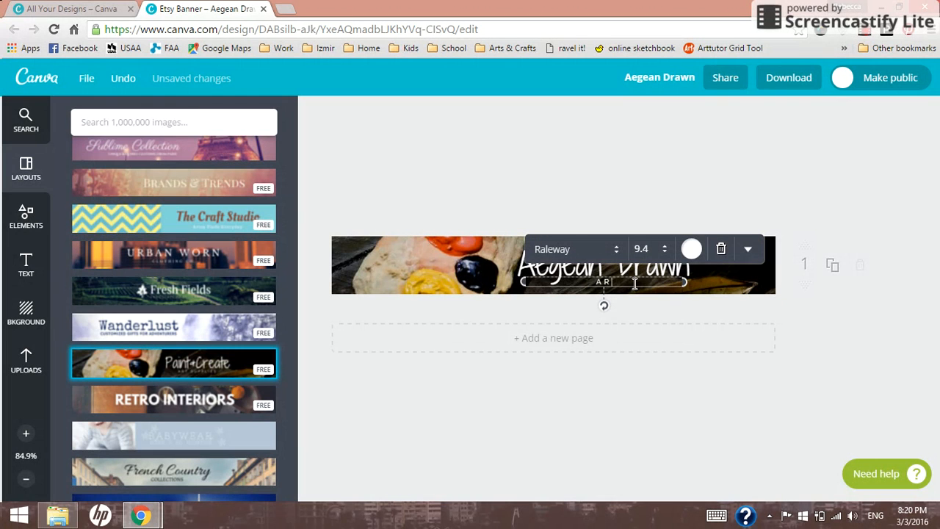
Step: Rewrite the tagline as 'ART, CRAFTS, DESIGNS' and select its decorative frame for removal
{"action": "type", "text": "RT D"}
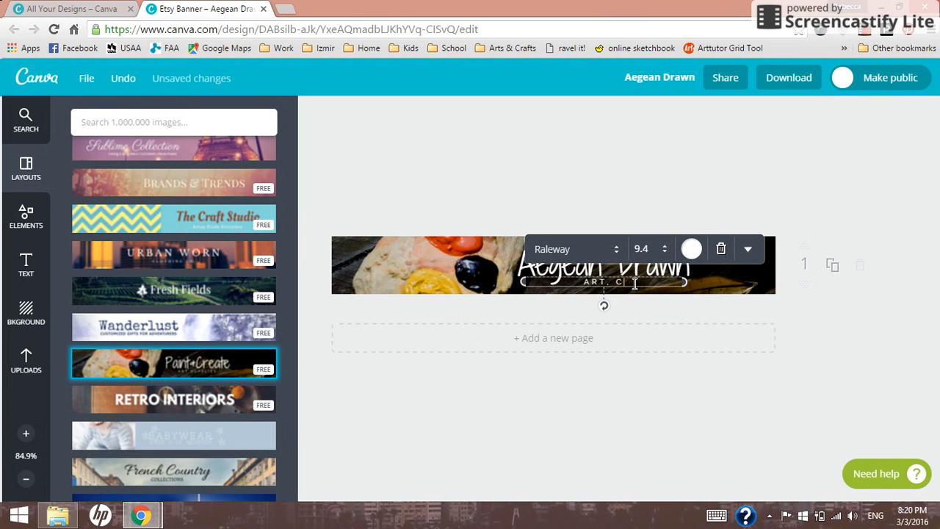
{"action": "type", "text": "RAFTS D"}
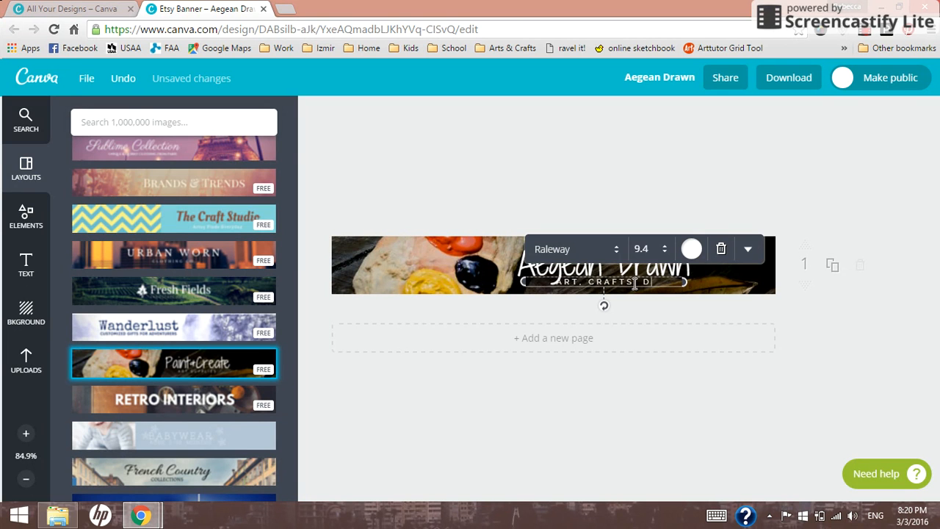
{"action": "type", "text": "DESIGNS"}
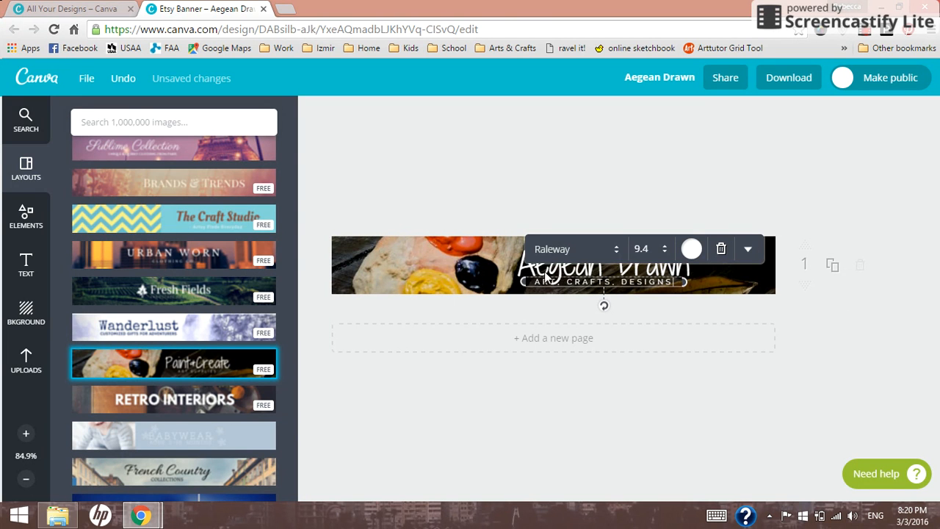
{"action": "mouse_move", "coordinate": [536, 235]}
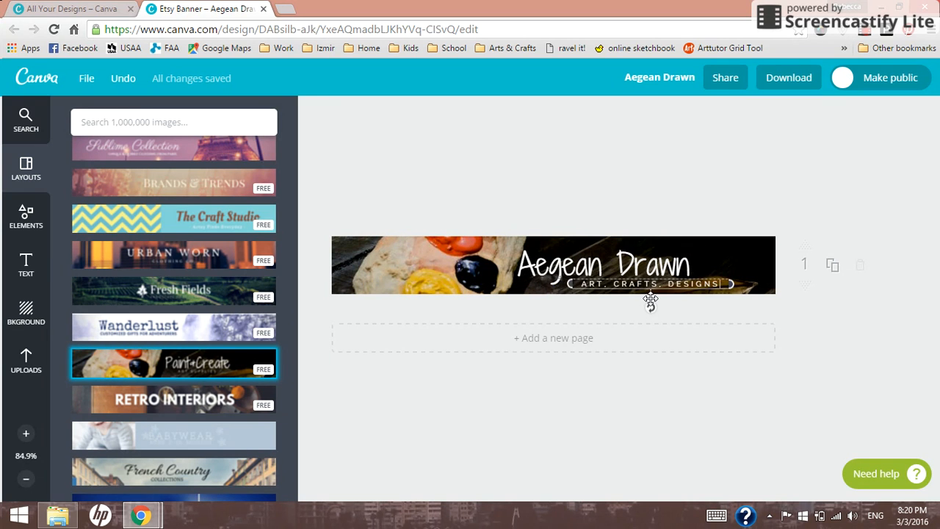
{"action": "left_click", "coordinate": [647, 283]}
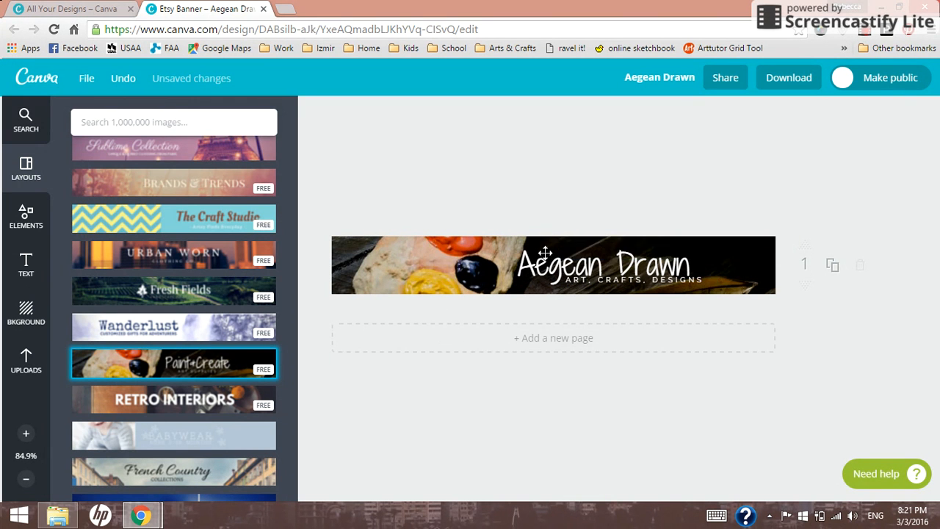
Step: Give the Aegean Drawn heading the Satisfy script font
{"action": "left_click", "coordinate": [602, 264]}
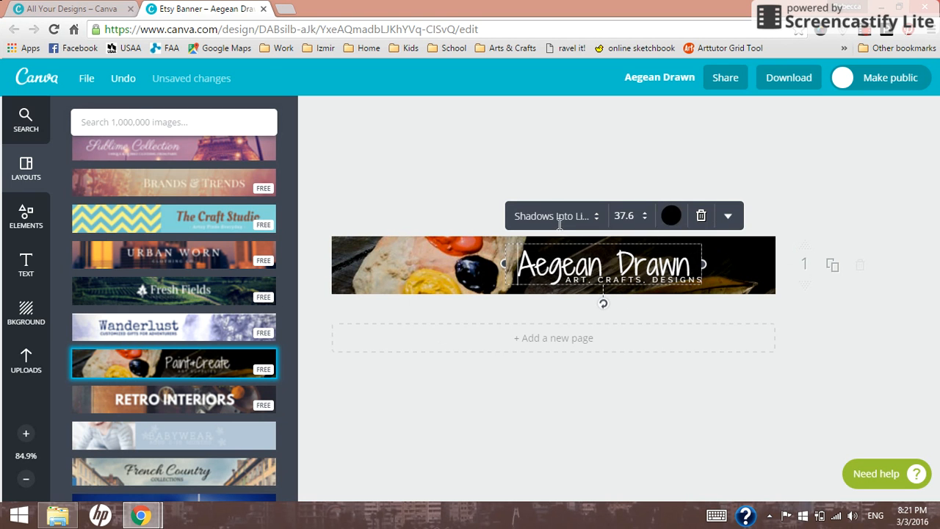
{"action": "left_click", "coordinate": [555, 216]}
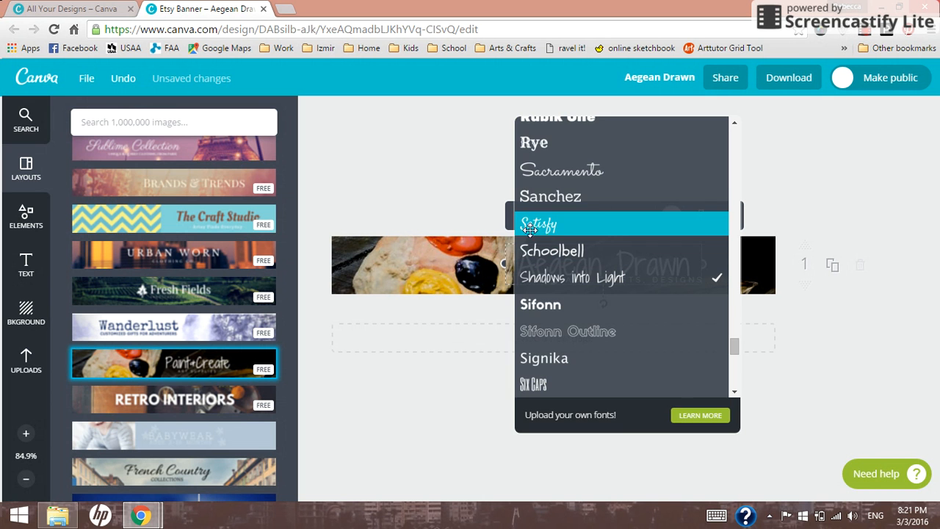
{"action": "left_click", "coordinate": [539, 224]}
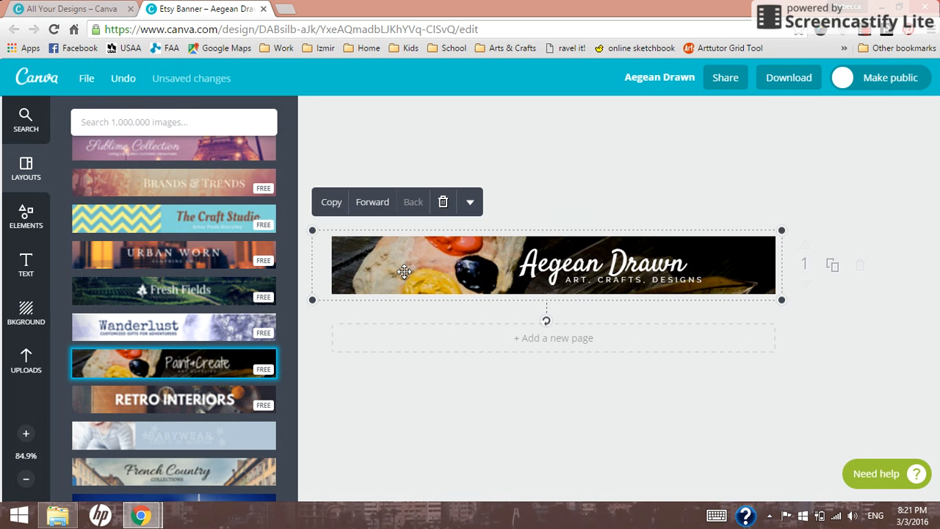
{"action": "left_click", "coordinate": [397, 264]}
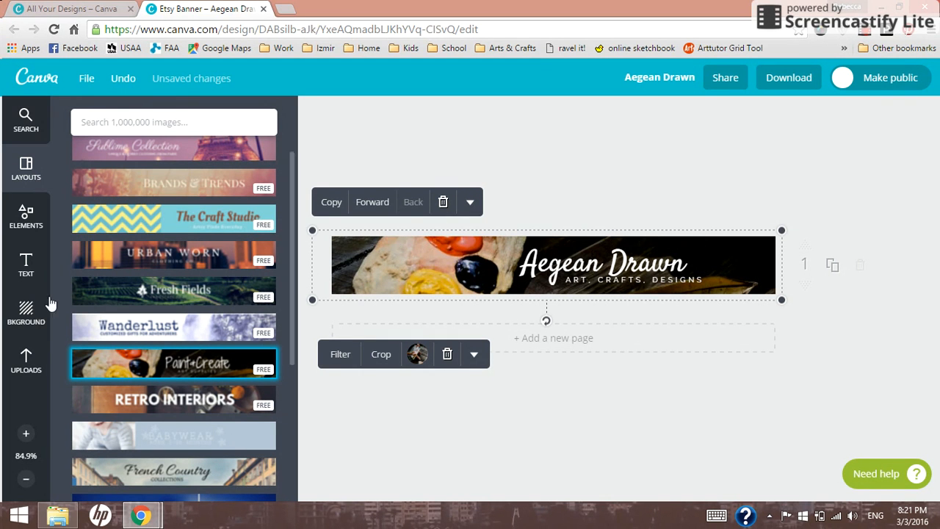
{"action": "left_click", "coordinate": [26, 311]}
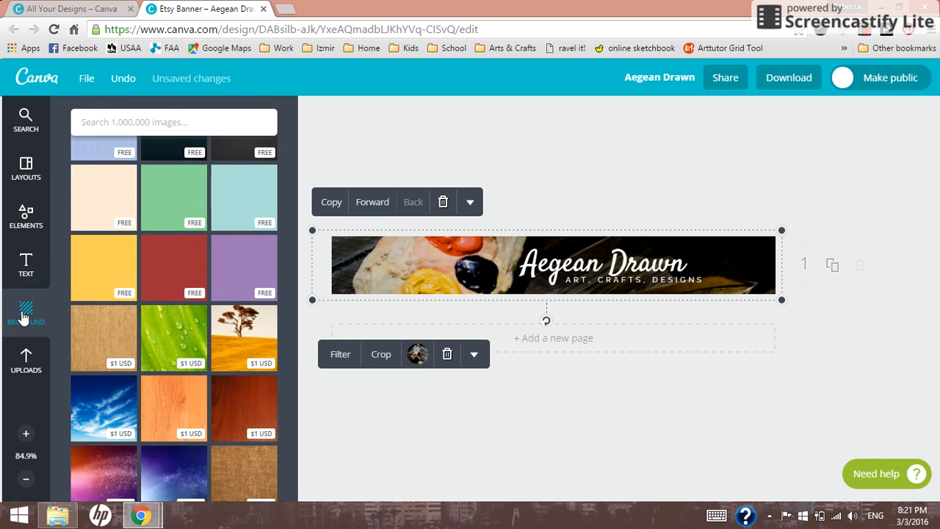
{"action": "mouse_move", "coordinate": [105, 198]}
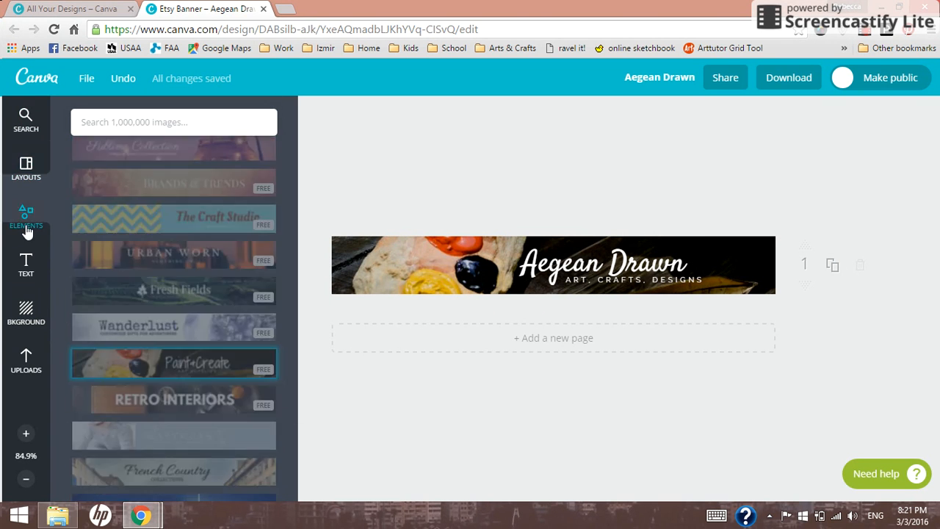
Step: Add the purple lattice pattern from the Easter elements across the banner
{"action": "left_click", "coordinate": [26, 213]}
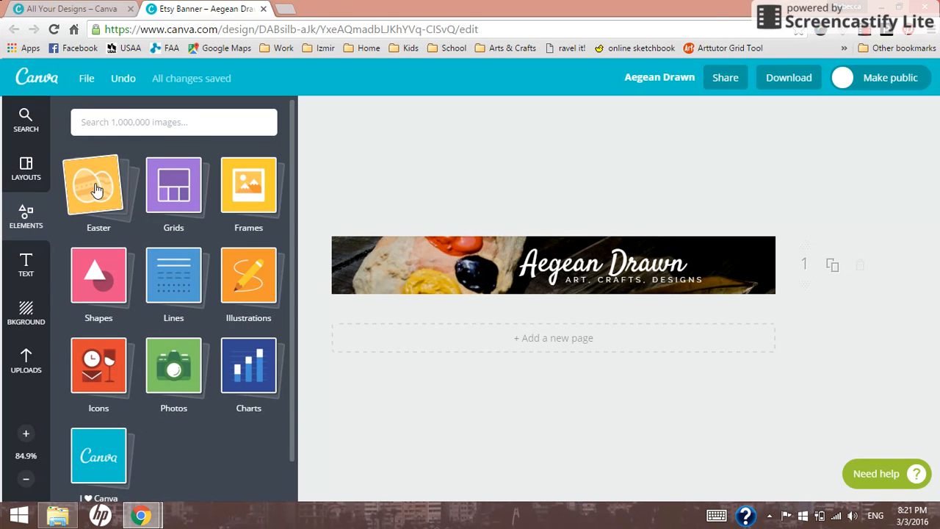
{"action": "left_click", "coordinate": [98, 188]}
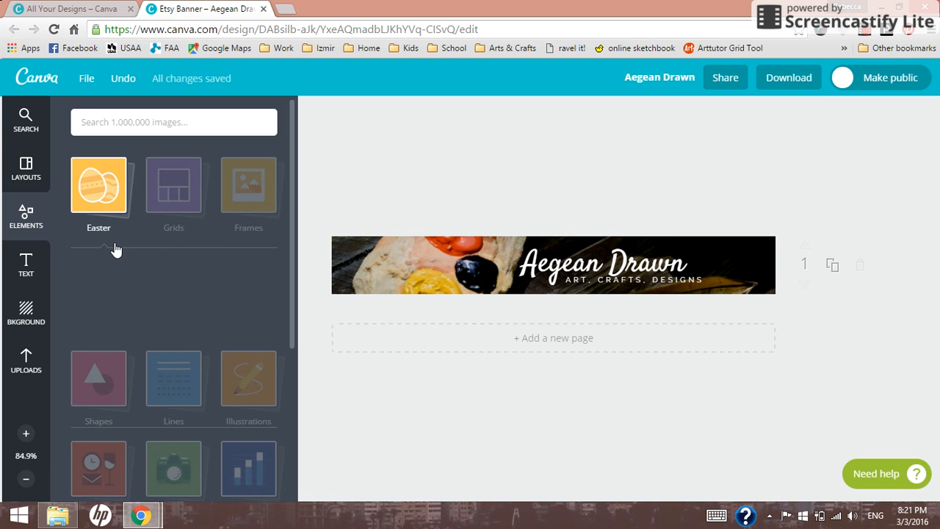
{"action": "left_click", "coordinate": [98, 185]}
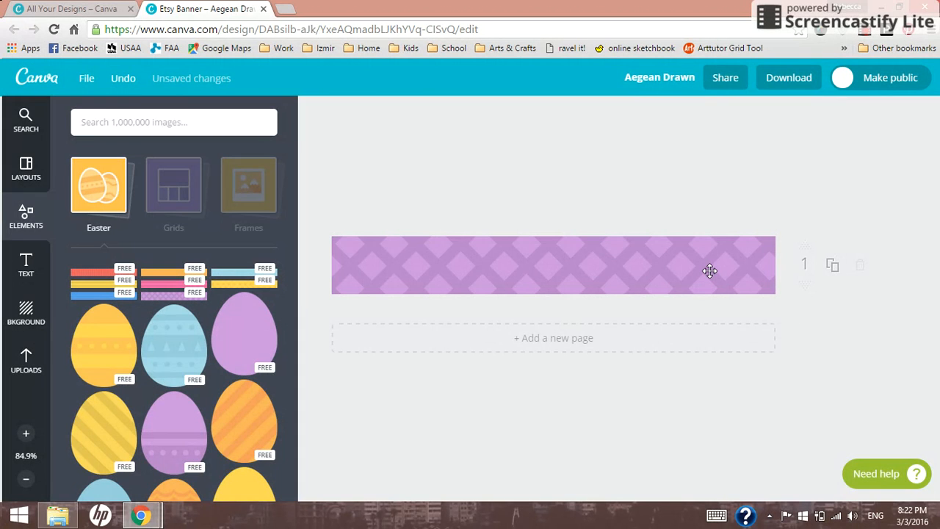
Step: Select the purple lattice pattern so it can be sent behind the text
{"action": "left_click", "coordinate": [709, 271]}
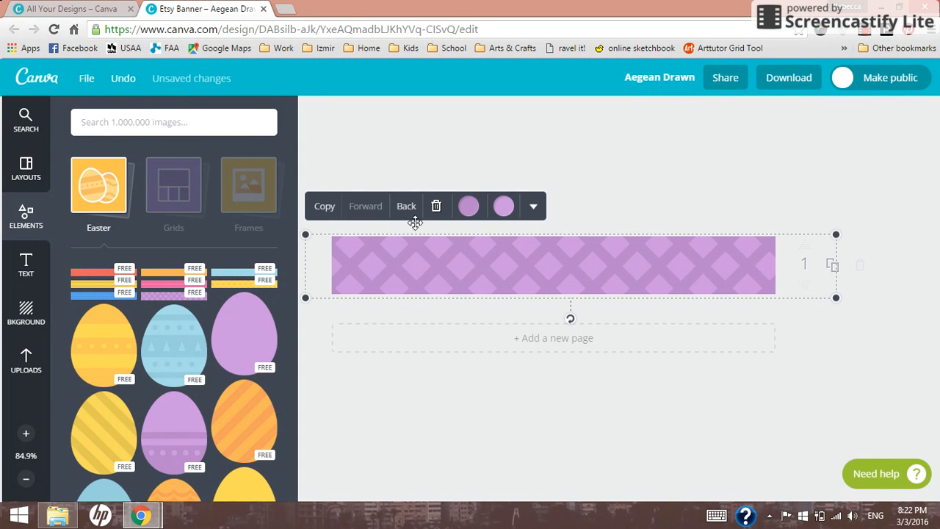
{"action": "mouse_move", "coordinate": [406, 206]}
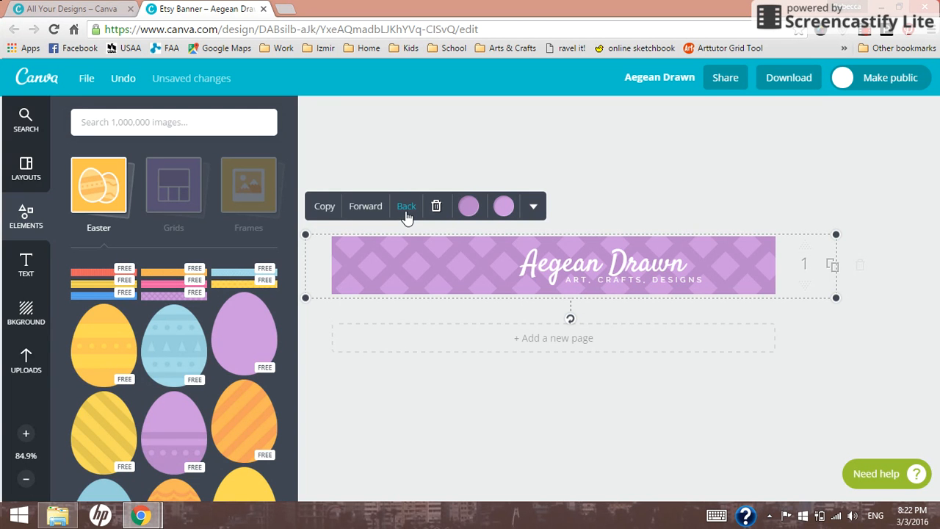
{"action": "mouse_move", "coordinate": [671, 145]}
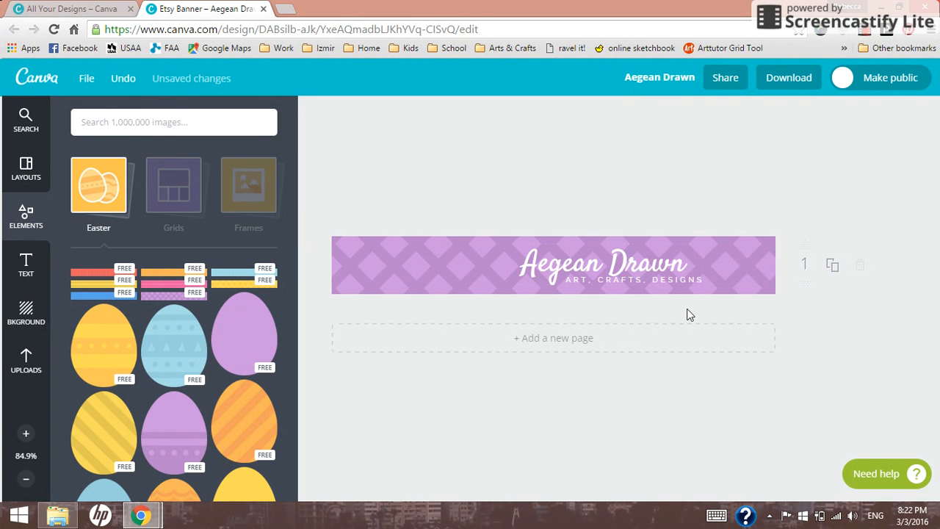
{"action": "mouse_move", "coordinate": [108, 451]}
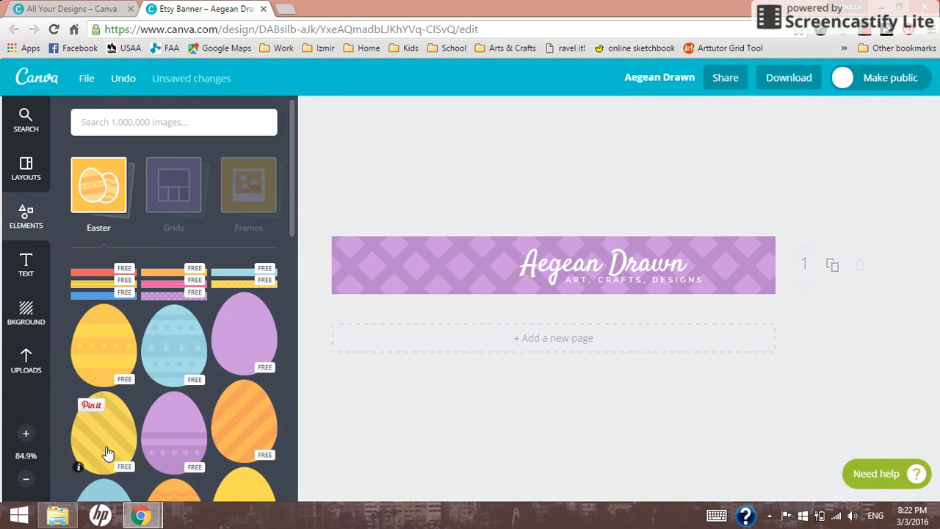
{"action": "scroll", "scroll_direction": "down", "scroll_amount": 3}
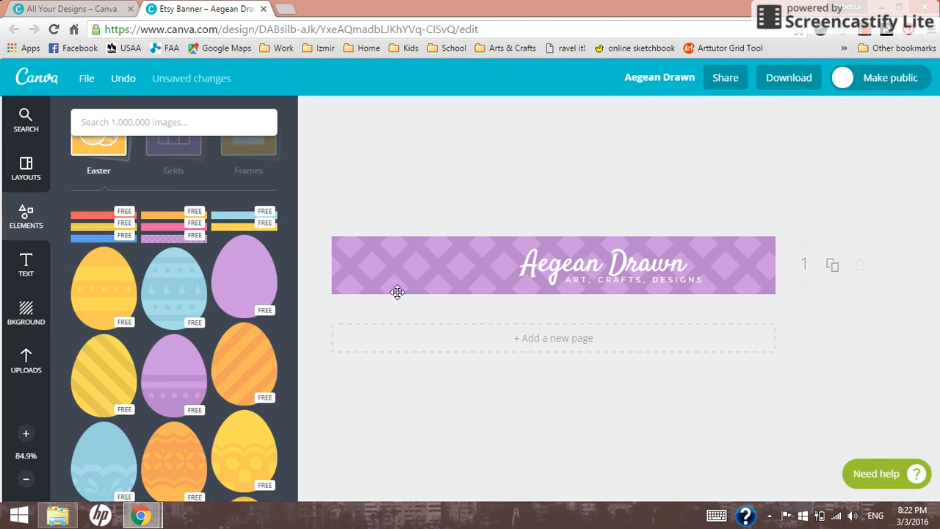
{"action": "mouse_move", "coordinate": [62, 272]}
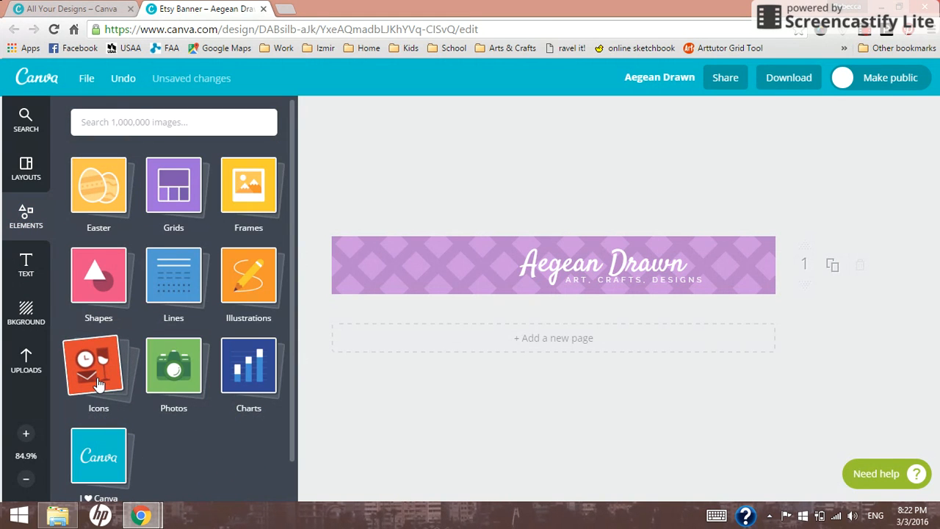
Step: Add a yellow lightbulb icon and a yellow shop icon left of the Aegean Drawn heading
{"action": "left_click", "coordinate": [98, 367]}
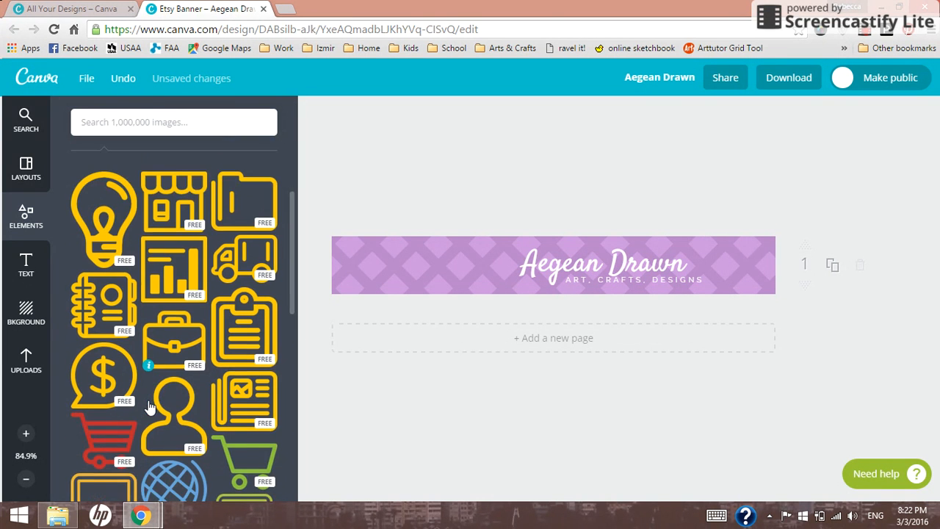
{"action": "mouse_move", "coordinate": [108, 231]}
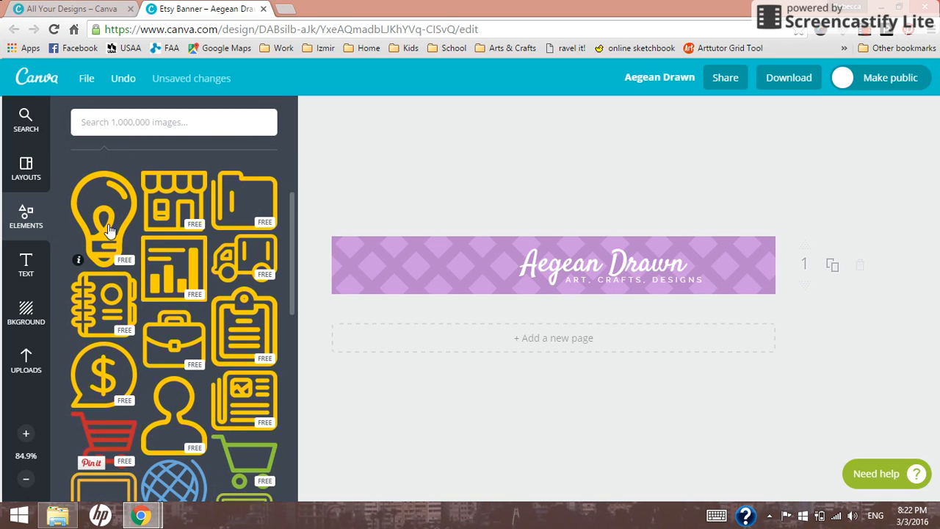
{"action": "mouse_move", "coordinate": [149, 297]}
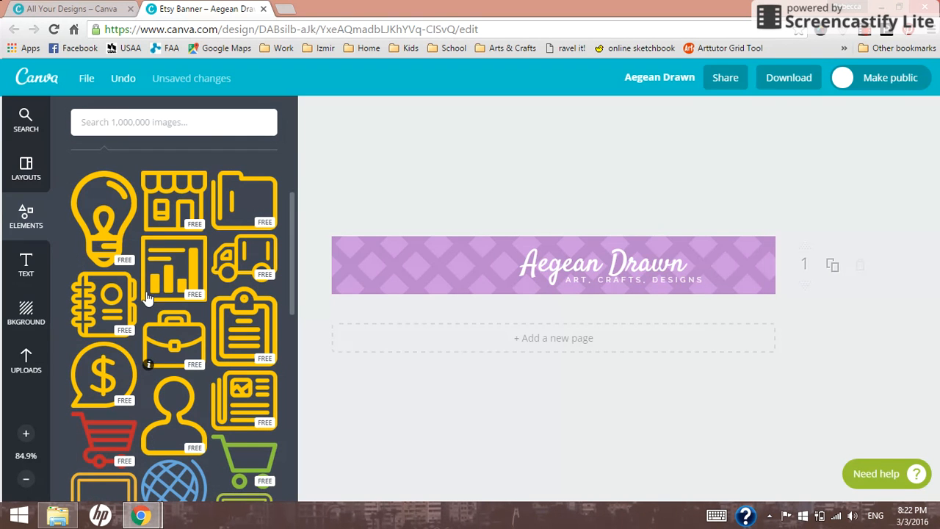
{"action": "left_click_drag", "start_coordinate": [103, 220], "coordinate": [424, 265]}
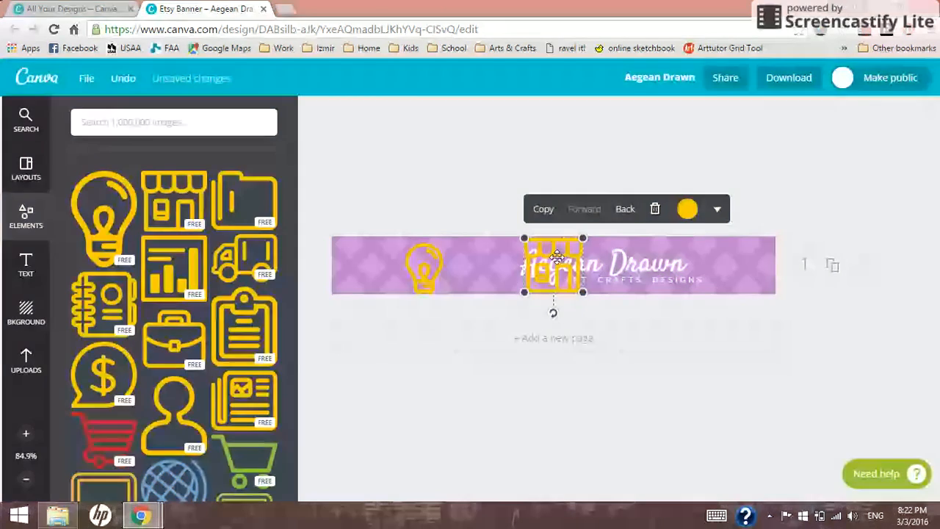
{"action": "left_click_drag", "start_coordinate": [553, 265], "coordinate": [491, 264]}
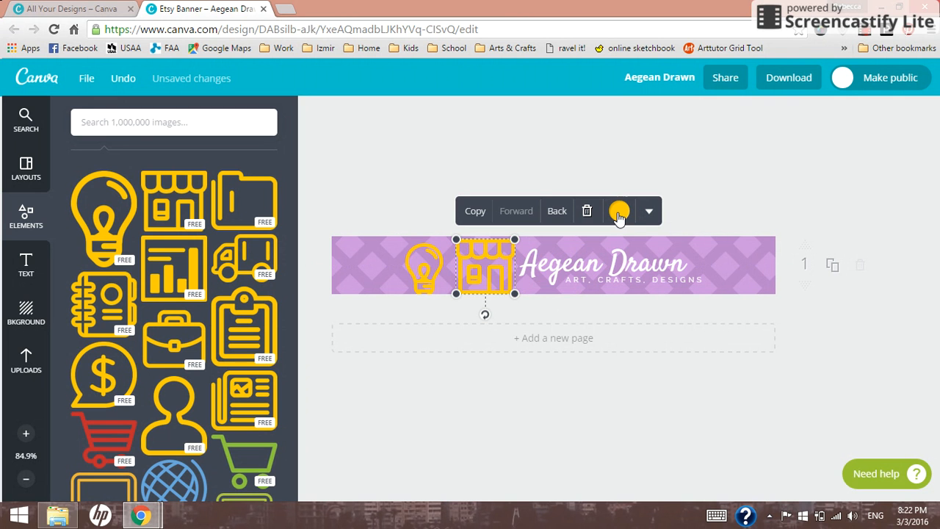
Step: Recolour the shop icon white, nudge it beside the heading and rotate it back upright
{"action": "left_click", "coordinate": [618, 211]}
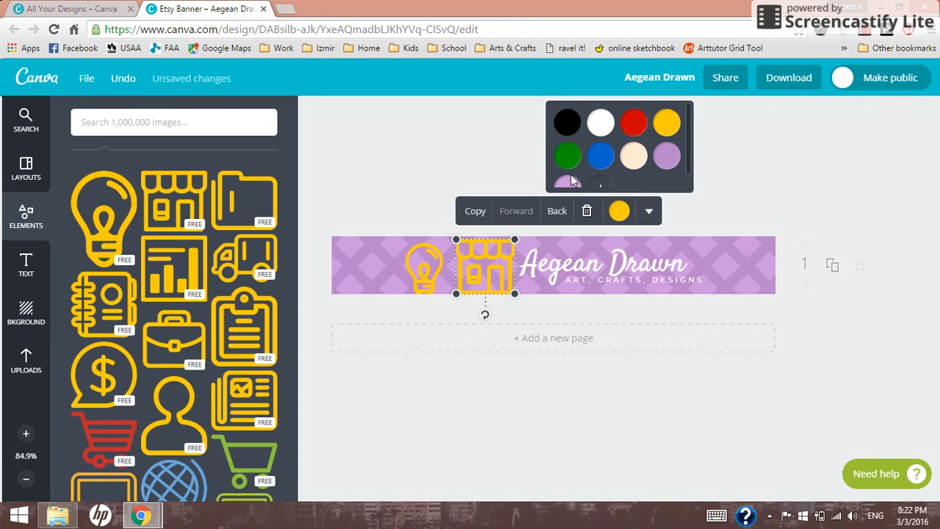
{"action": "mouse_move", "coordinate": [679, 159]}
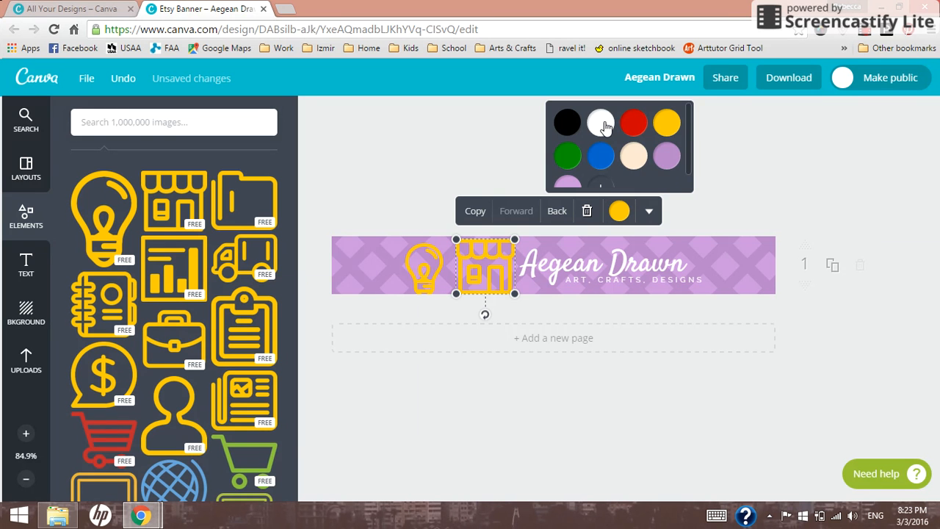
{"action": "left_click", "coordinate": [601, 122]}
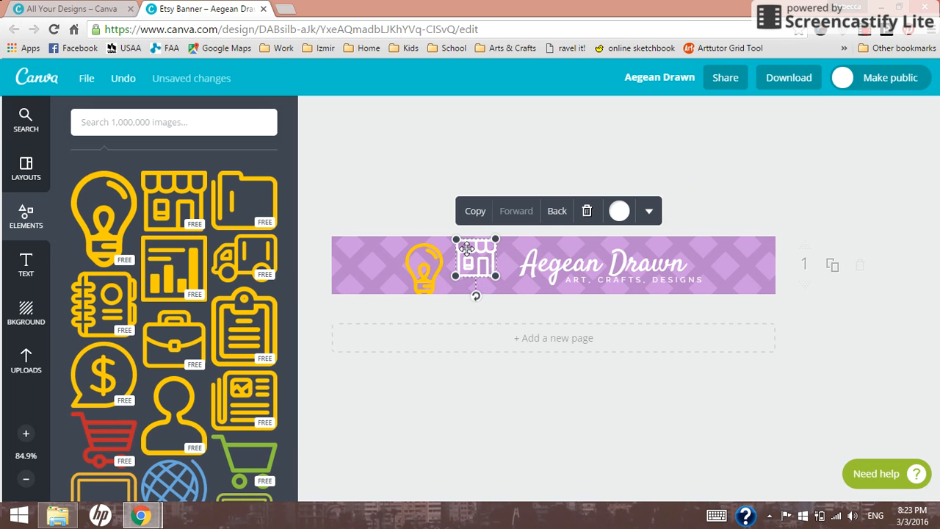
{"action": "left_click_drag", "start_coordinate": [475, 266], "coordinate": [478, 263]}
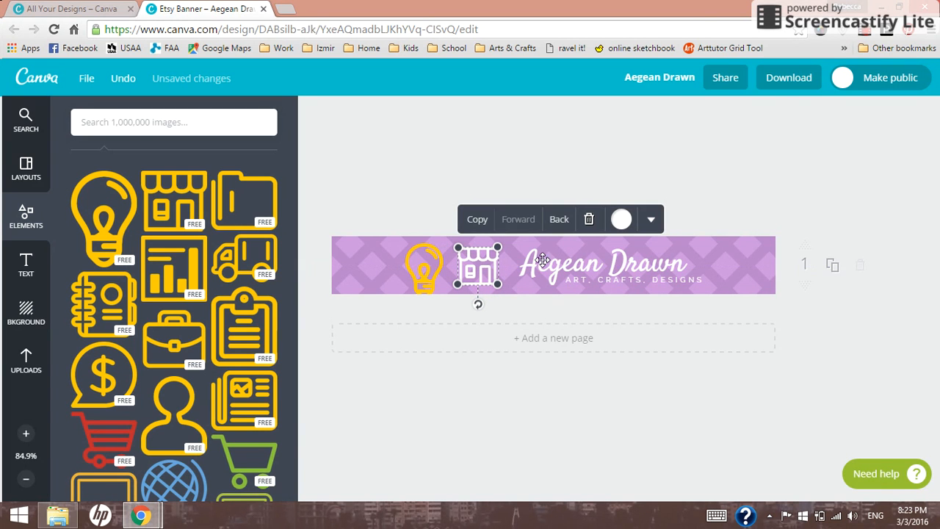
{"action": "mouse_move", "coordinate": [478, 310]}
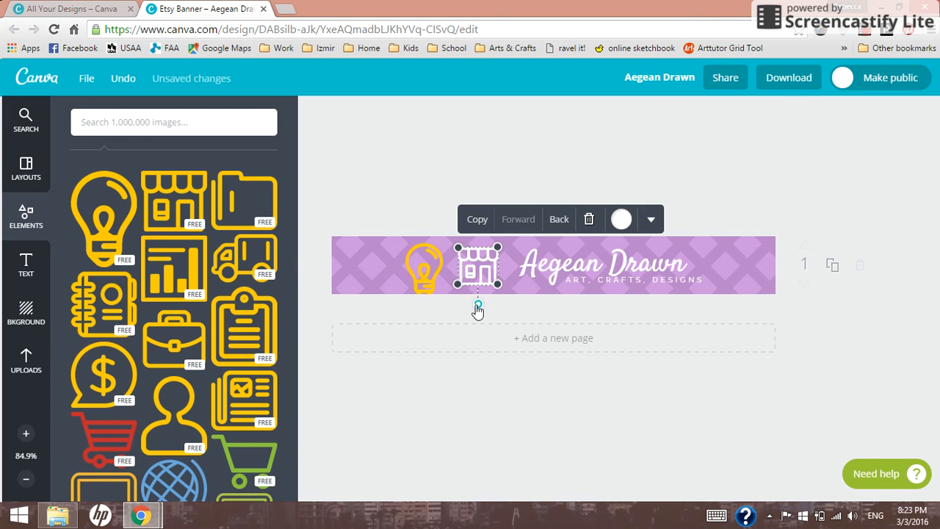
{"action": "left_click_drag", "start_coordinate": [478, 308], "coordinate": [496, 290]}
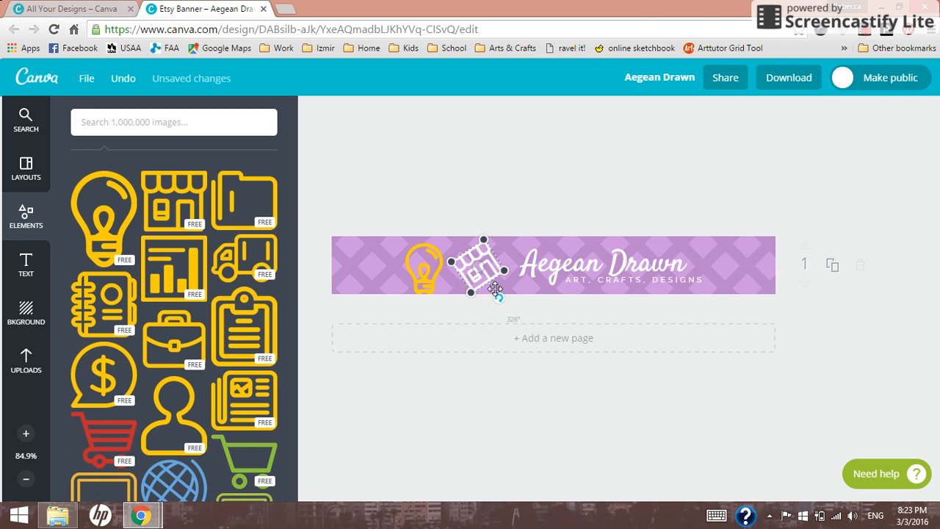
{"action": "left_click_drag", "start_coordinate": [496, 293], "coordinate": [468, 309]}
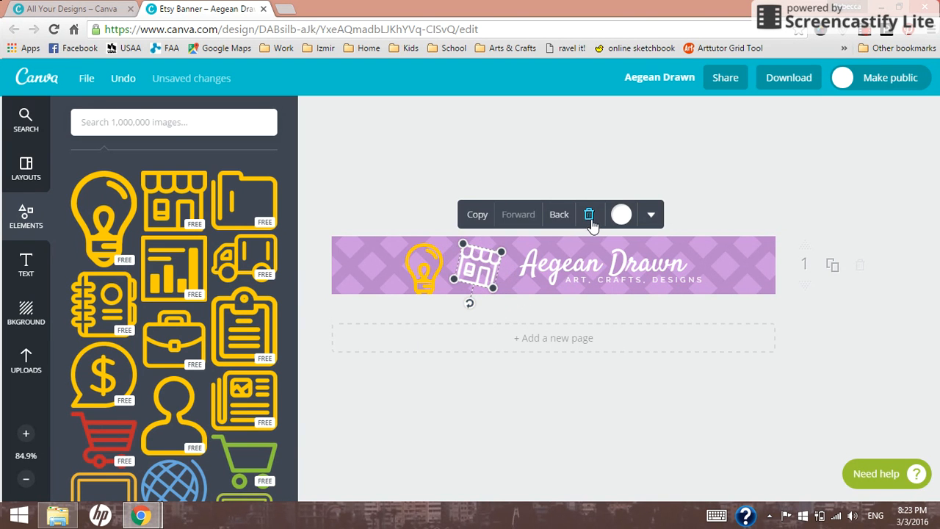
Step: Delete the shop icon and the lightbulb icon, leaving only the title and tagline
{"action": "left_click", "coordinate": [590, 214]}
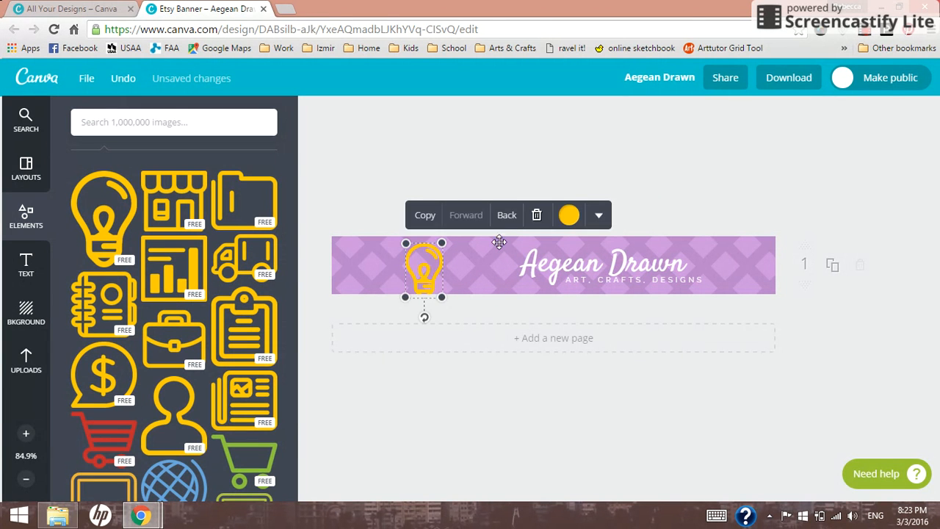
{"action": "left_click", "coordinate": [536, 215]}
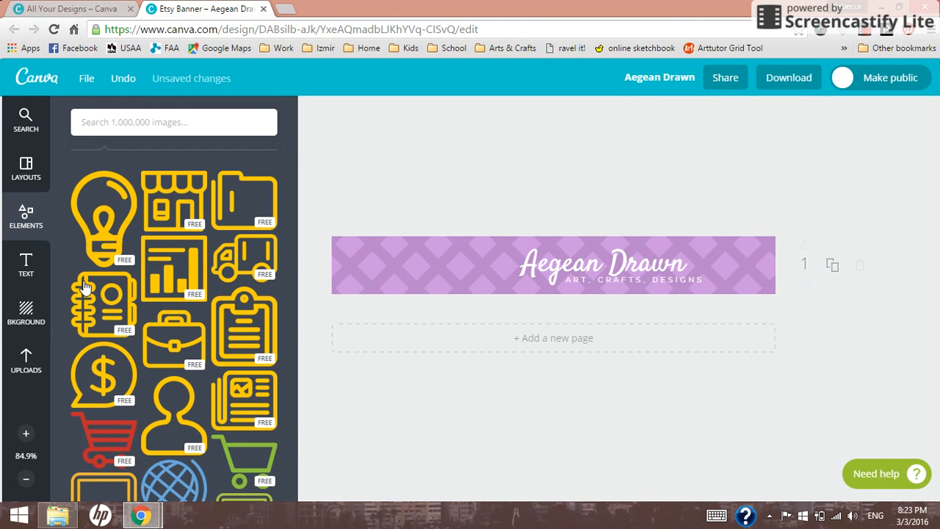
Step: Place the uploaded orca photo at the banner's left edge, enlarged to the full banner height
{"action": "left_click", "coordinate": [26, 360]}
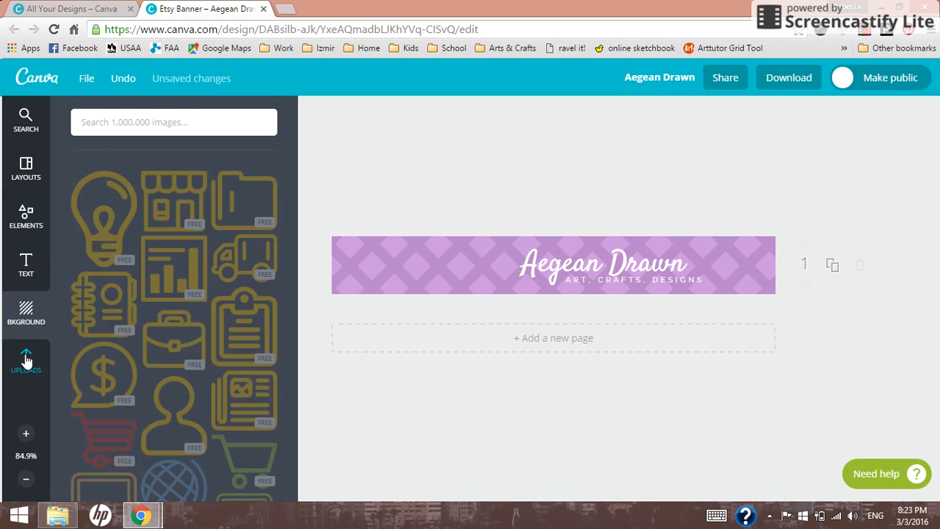
{"action": "left_click", "coordinate": [26, 356]}
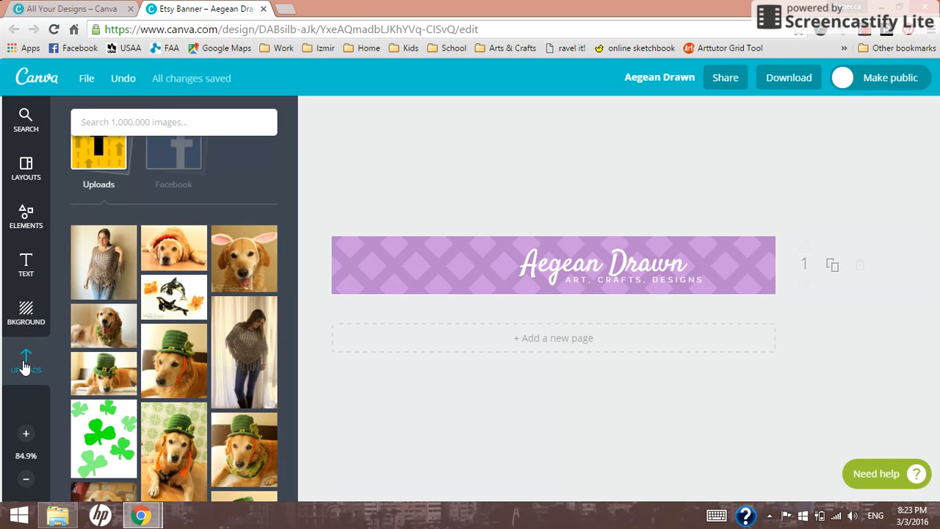
{"action": "mouse_move", "coordinate": [125, 154]}
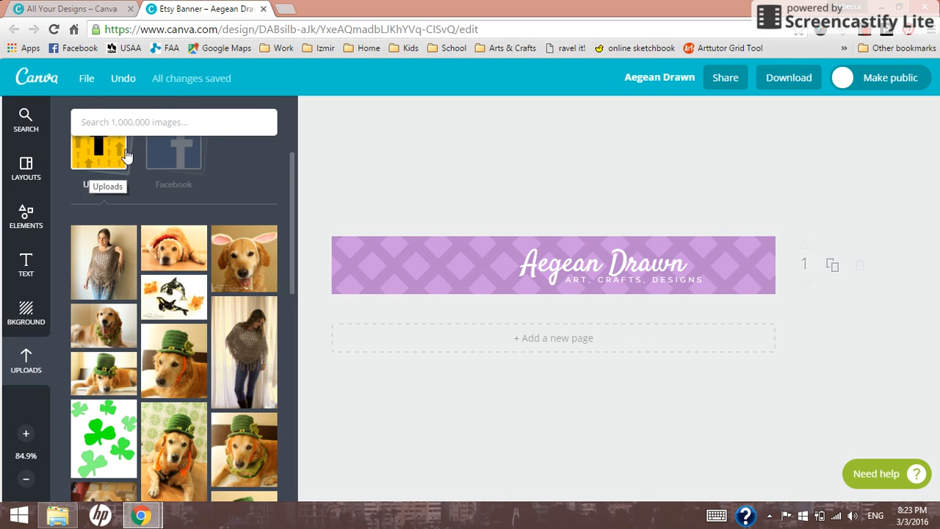
{"action": "mouse_move", "coordinate": [174, 293]}
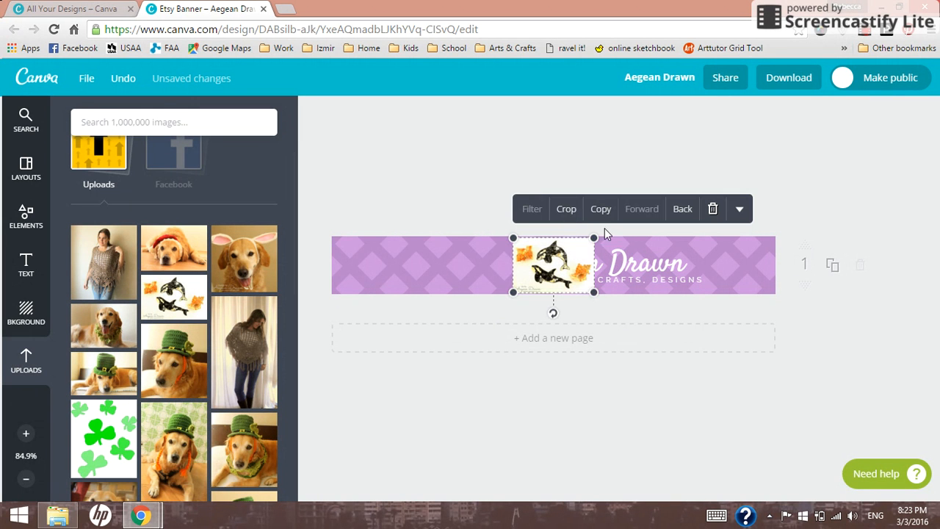
{"action": "left_click_drag", "start_coordinate": [554, 265], "coordinate": [416, 265]}
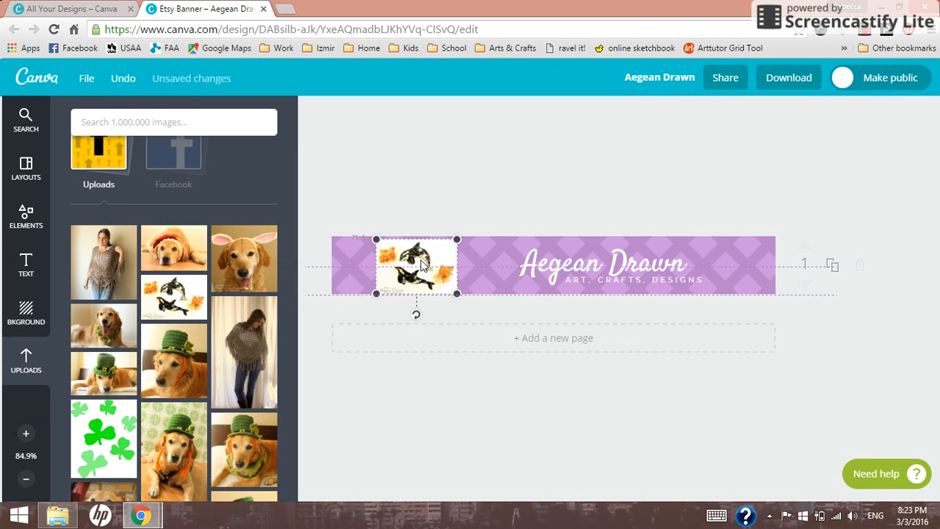
{"action": "left_click_drag", "start_coordinate": [416, 266], "coordinate": [364, 265]}
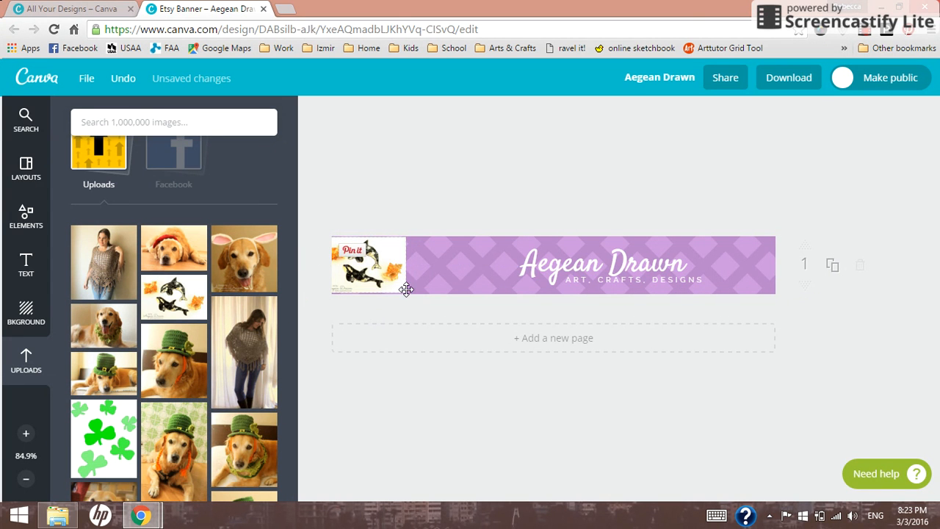
{"action": "left_click", "coordinate": [367, 264]}
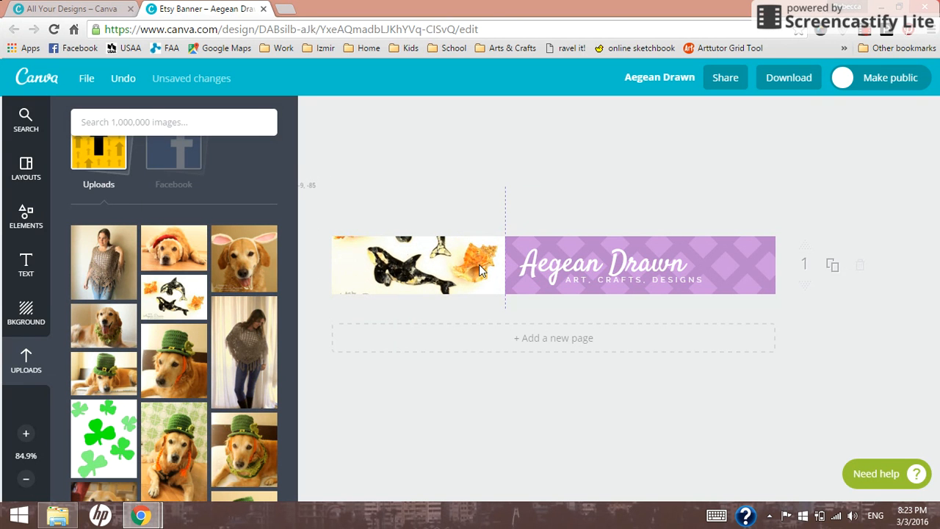
{"action": "left_click", "coordinate": [589, 210]}
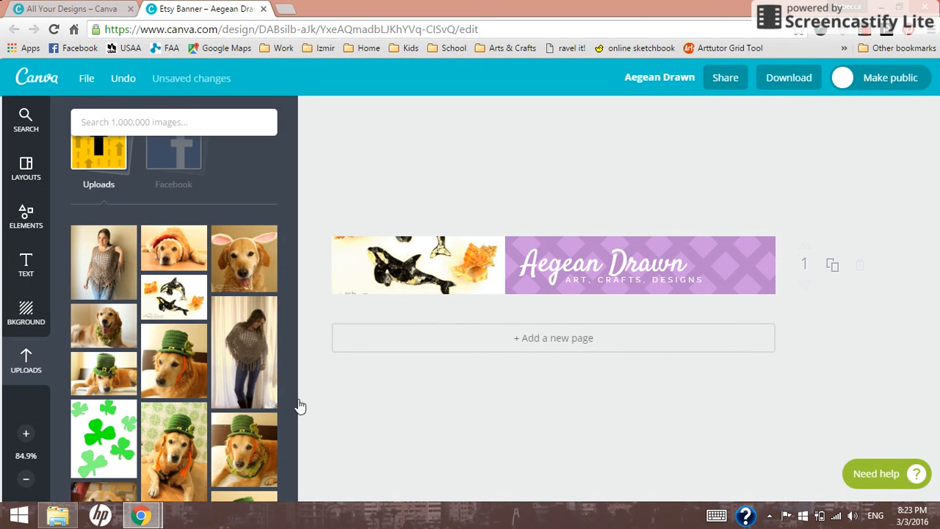
{"action": "mouse_move", "coordinate": [598, 356]}
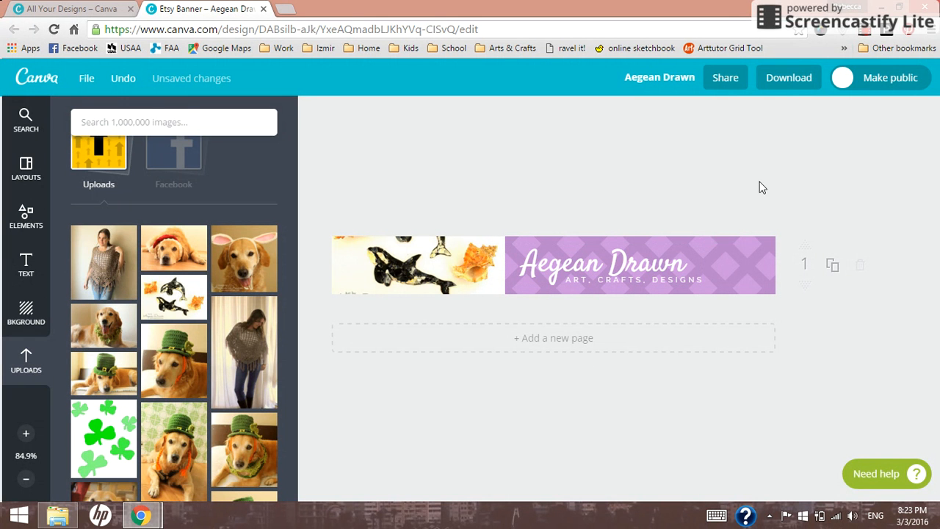
{"action": "mouse_move", "coordinate": [788, 88]}
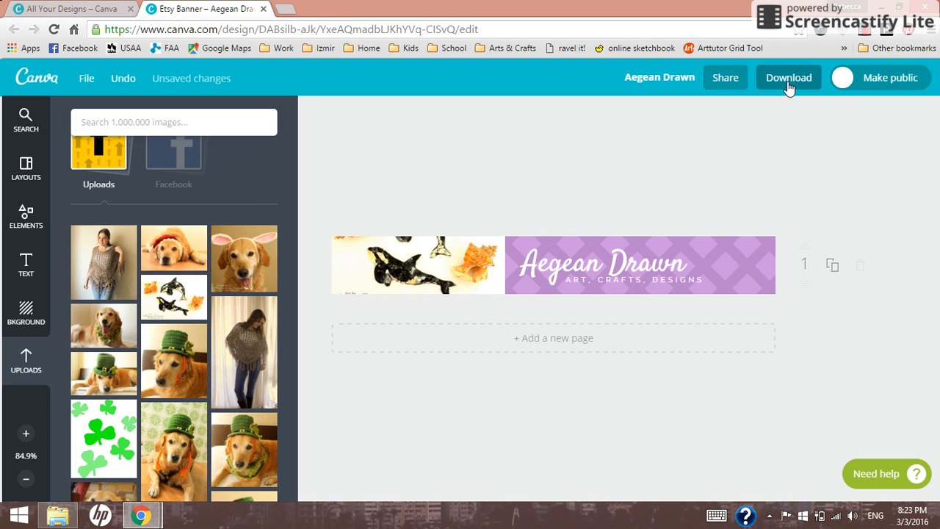
Step: Download the banner as 'Image: for Web (JPG)'
{"action": "left_click", "coordinate": [789, 77]}
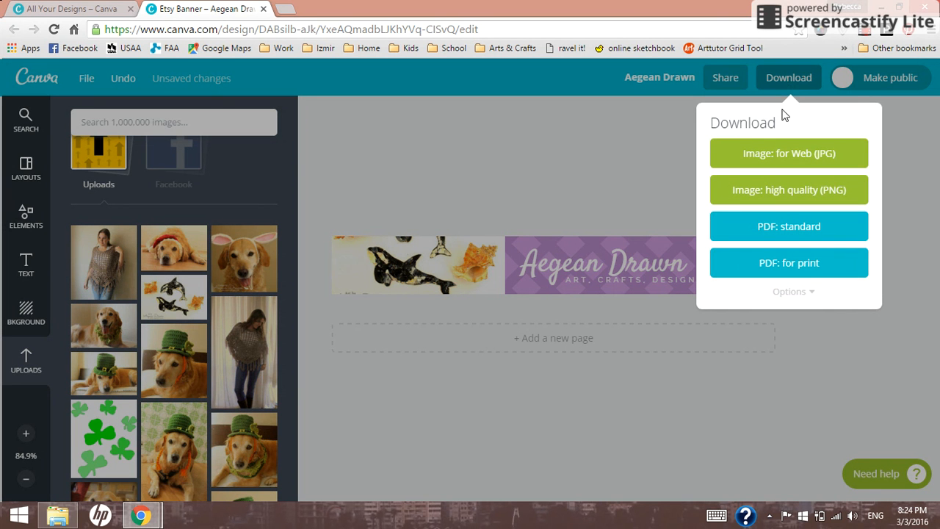
{"action": "mouse_move", "coordinate": [786, 161]}
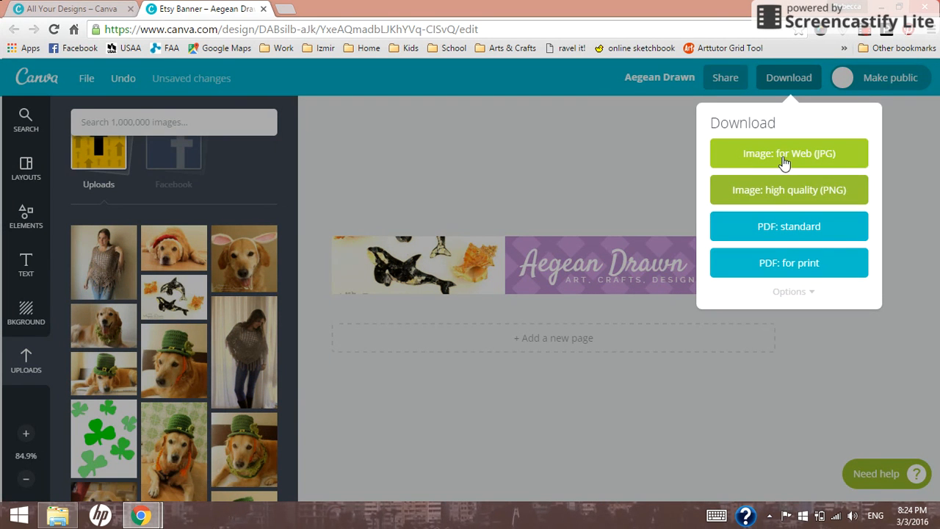
{"action": "mouse_move", "coordinate": [597, 258]}
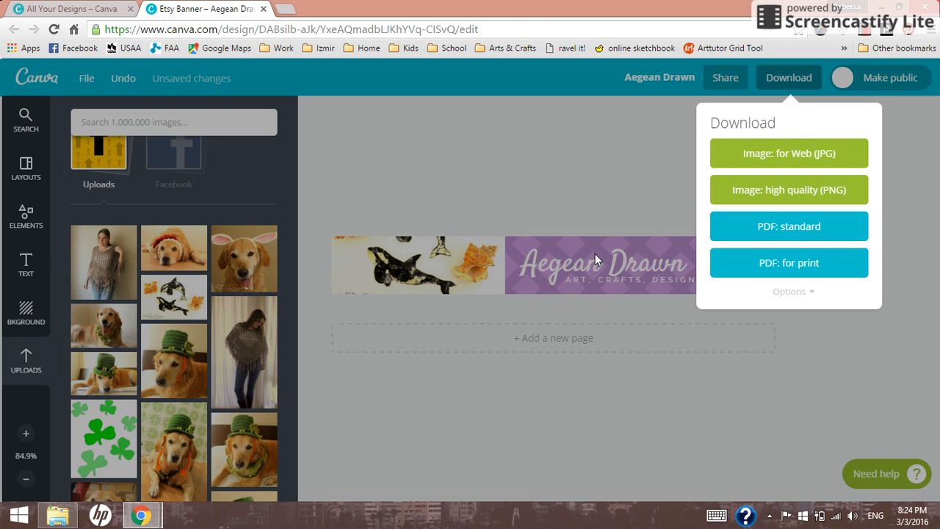
{"action": "mouse_move", "coordinate": [759, 160]}
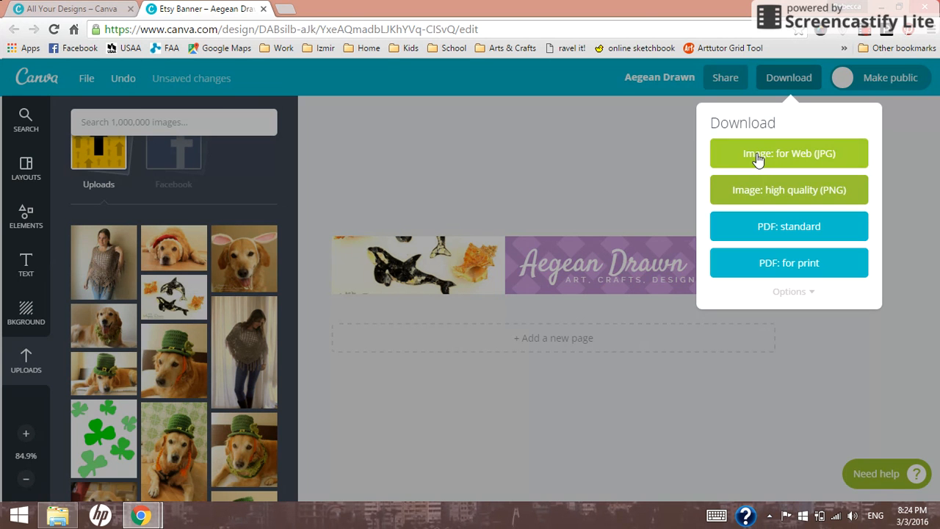
{"action": "left_click", "coordinate": [789, 153]}
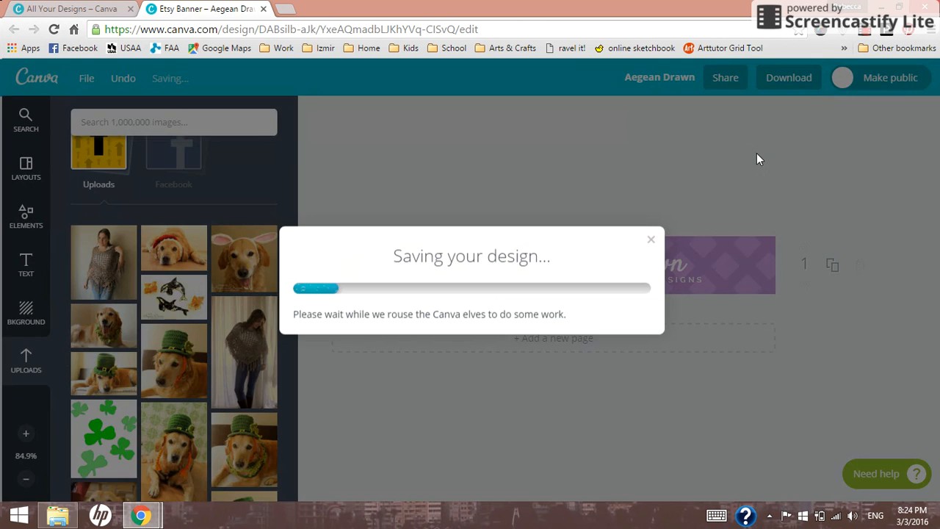
{"action": "mouse_move", "coordinate": [564, 300]}
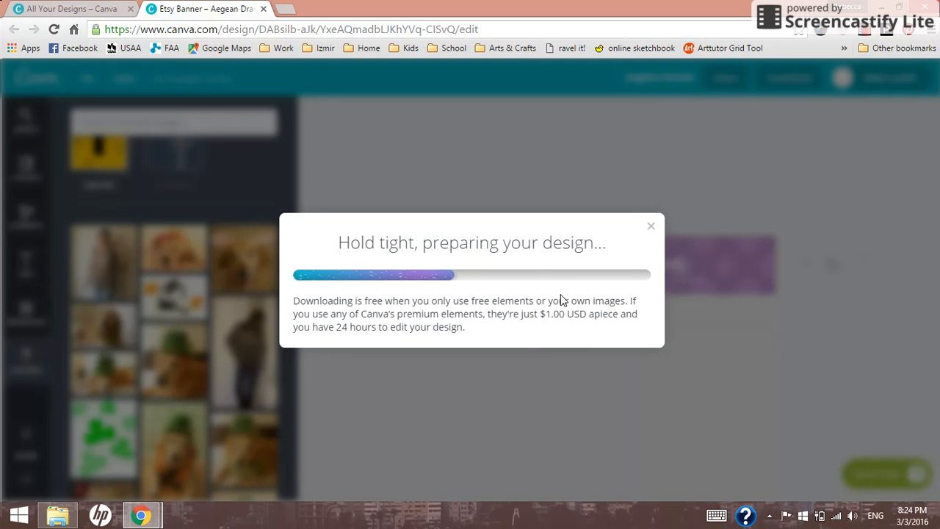
{"action": "mouse_move", "coordinate": [535, 255]}
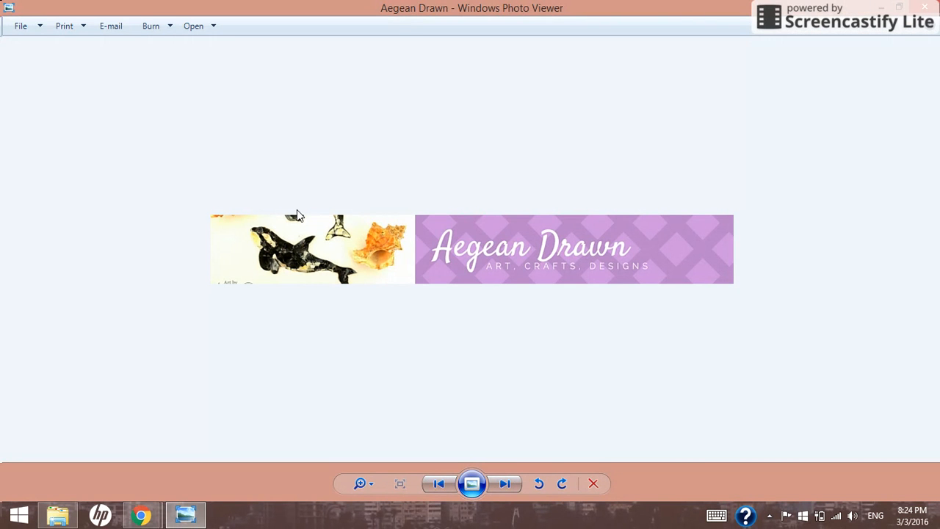
{"action": "mouse_move", "coordinate": [383, 296]}
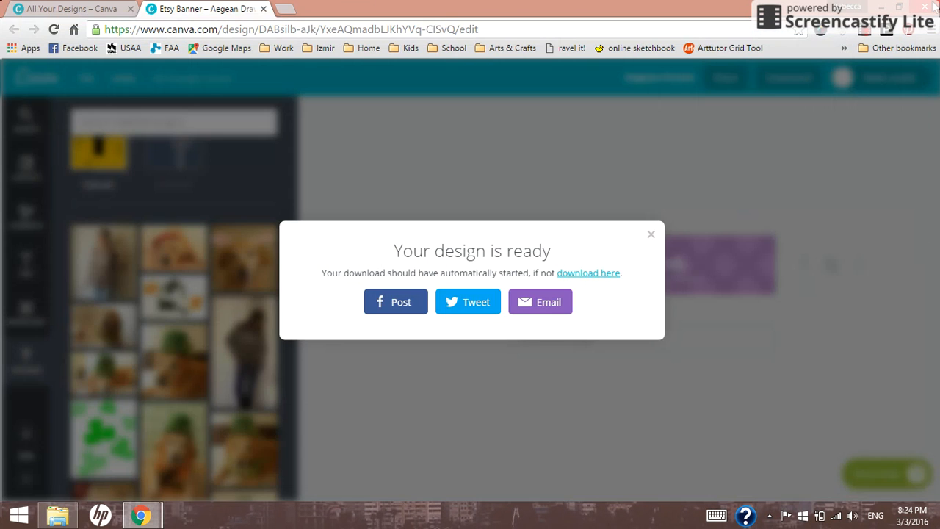
{"action": "mouse_move", "coordinate": [740, 161]}
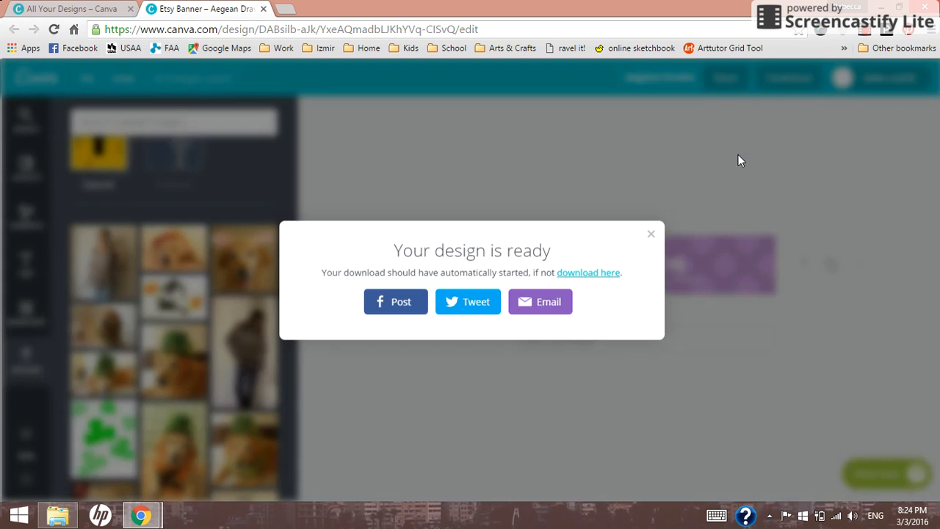
Step: Dismiss the 'Your design is ready' dialog and return to the editor
{"action": "left_click", "coordinate": [651, 234]}
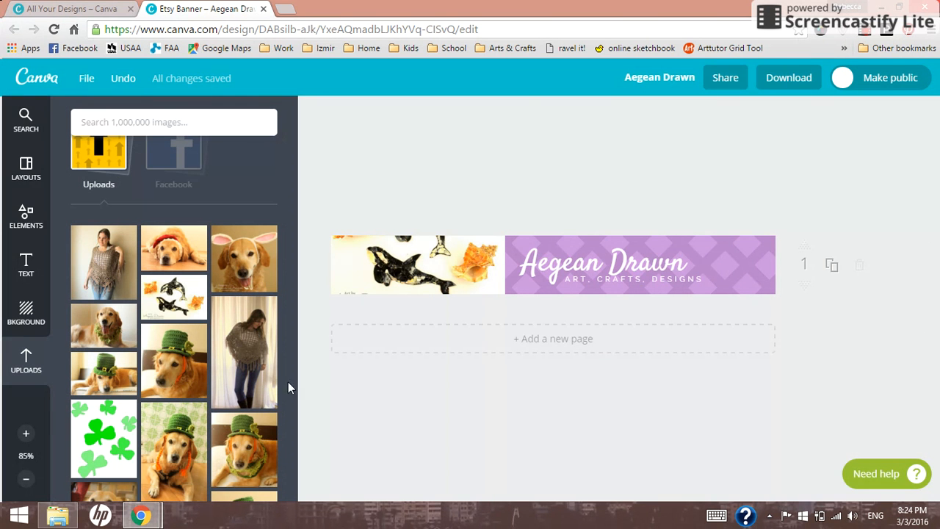